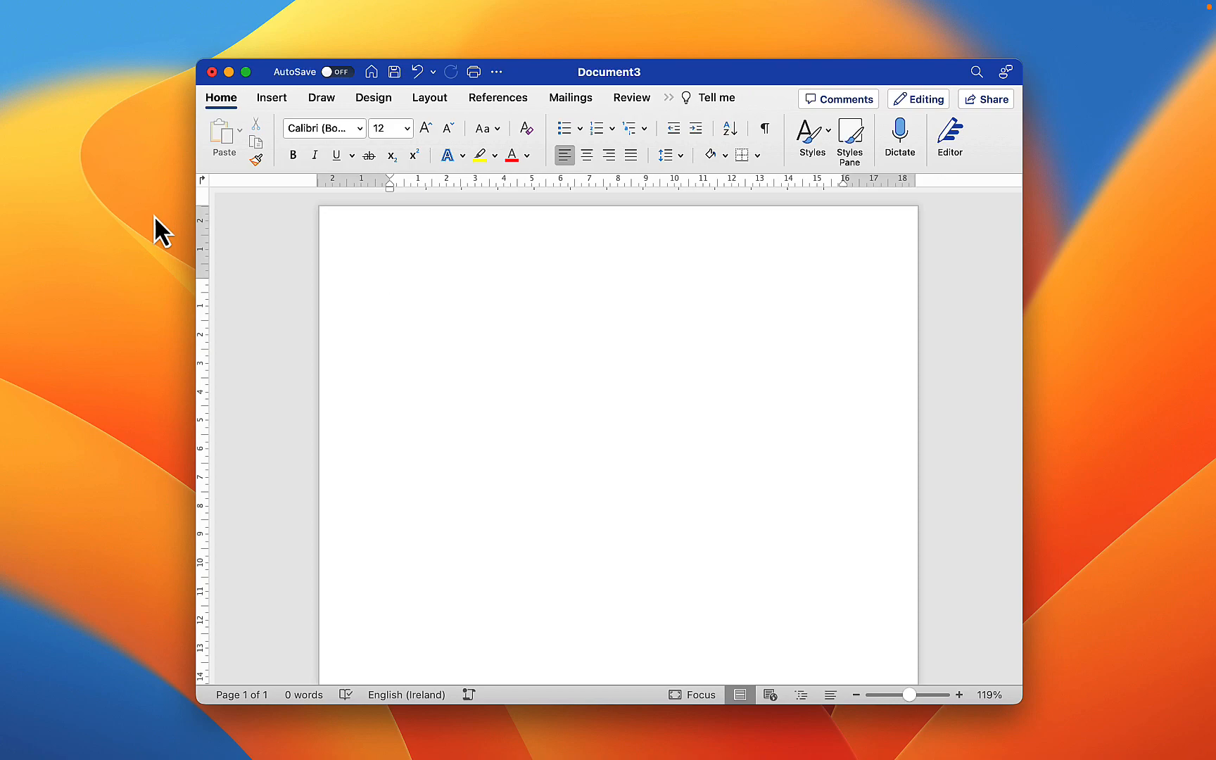
Type the heading 'My CBA' at the start of the blank page.
{"action": "left_click", "coordinate": [391, 284]}
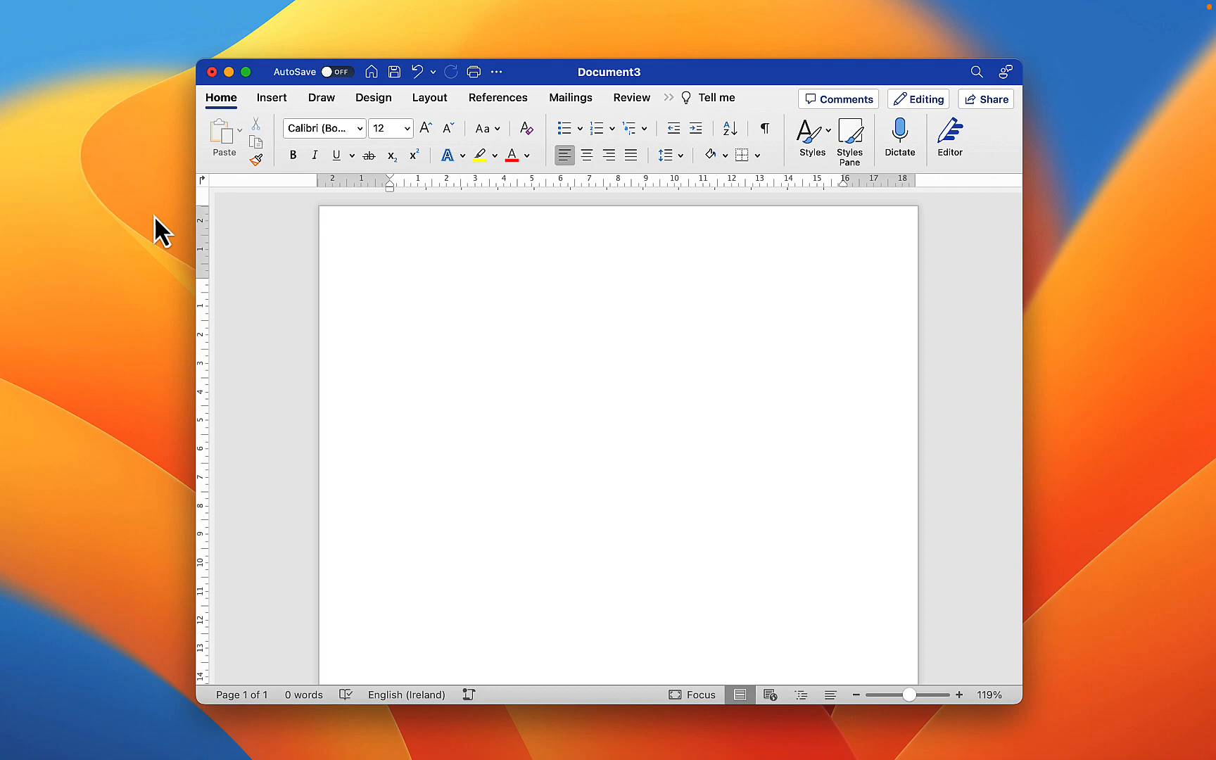
{"action": "left_click", "coordinate": [390, 284]}
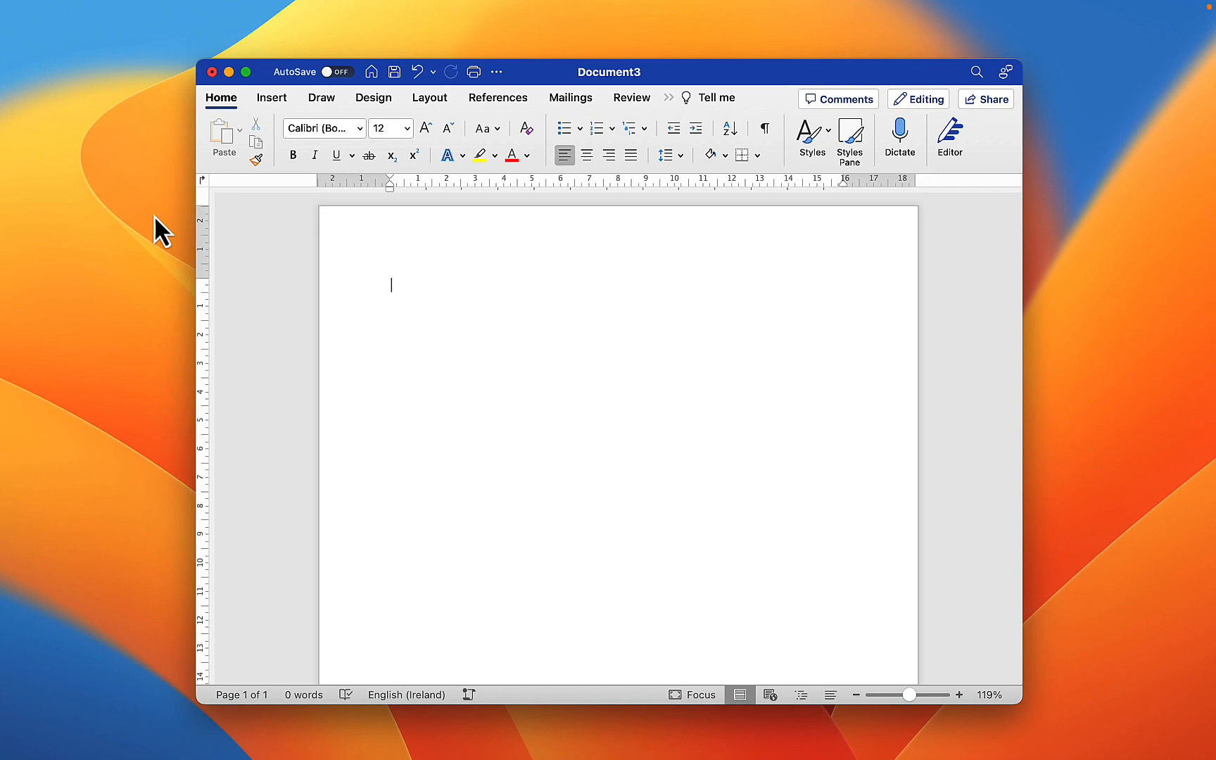
{"action": "mouse_move", "coordinate": [220, 254]}
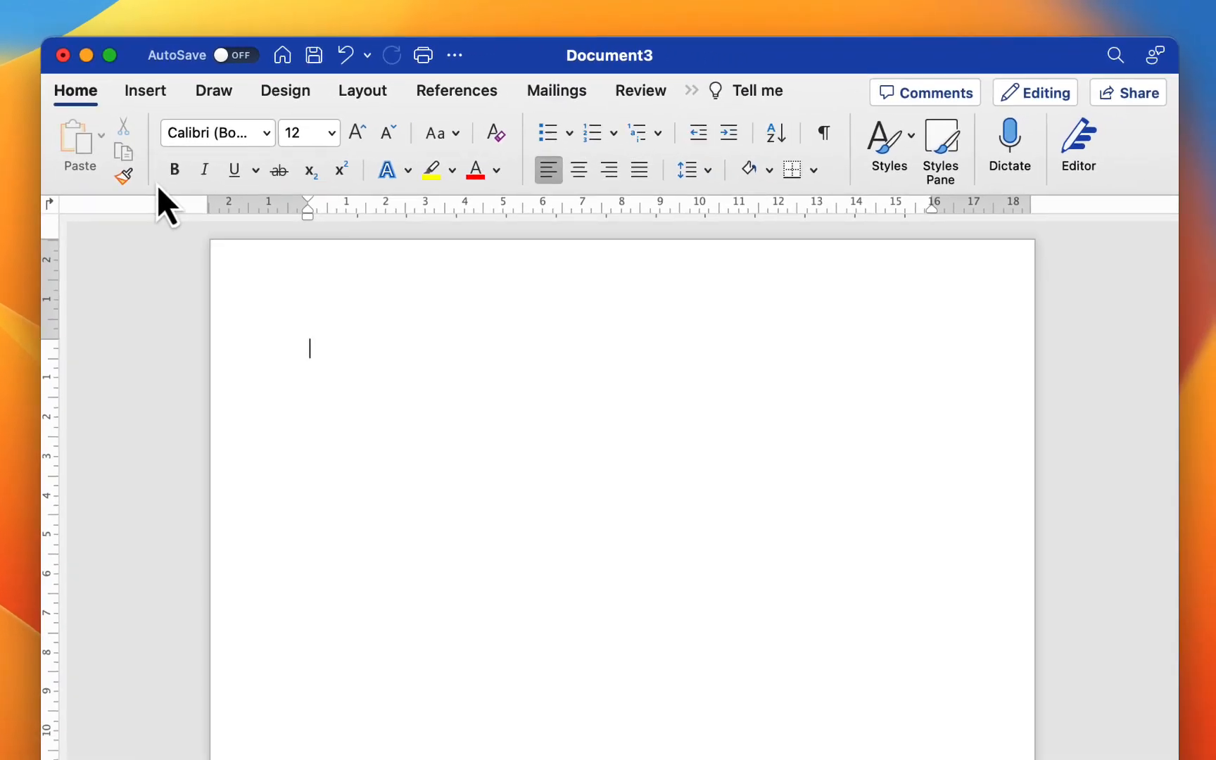
{"action": "mouse_move", "coordinate": [519, 211]}
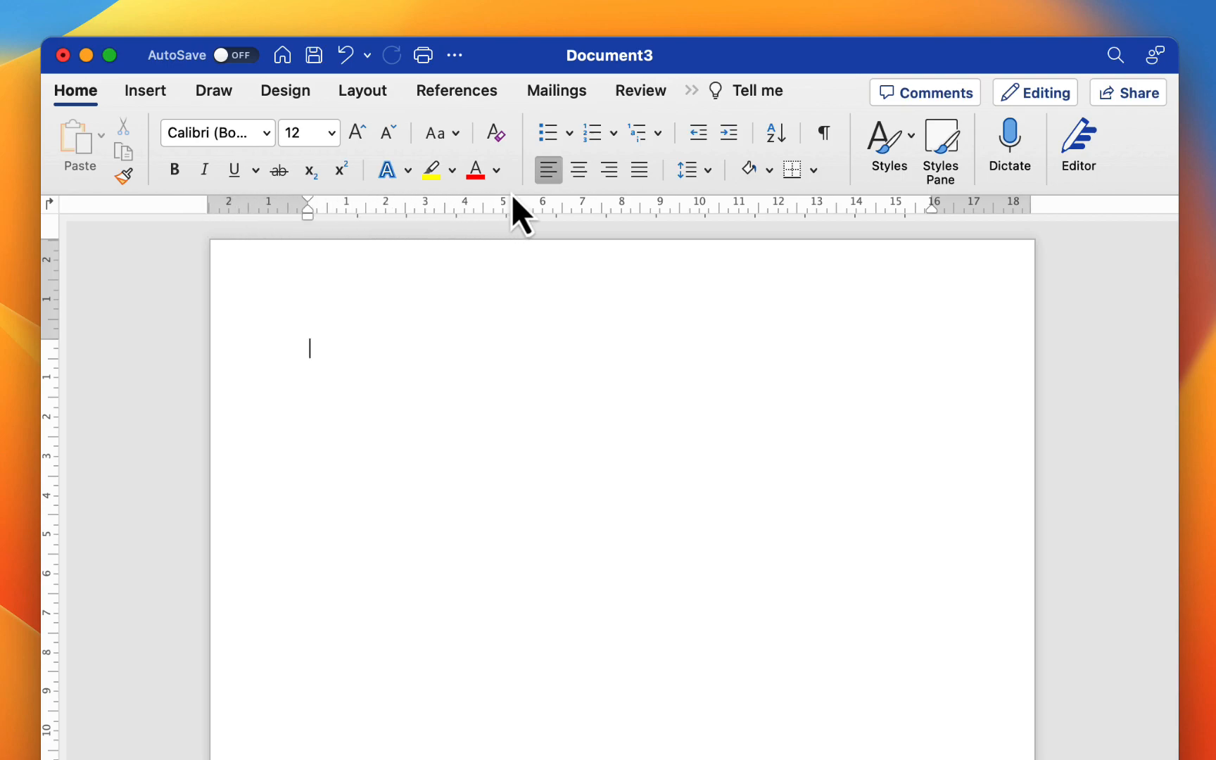
{"action": "mouse_move", "coordinate": [764, 210]}
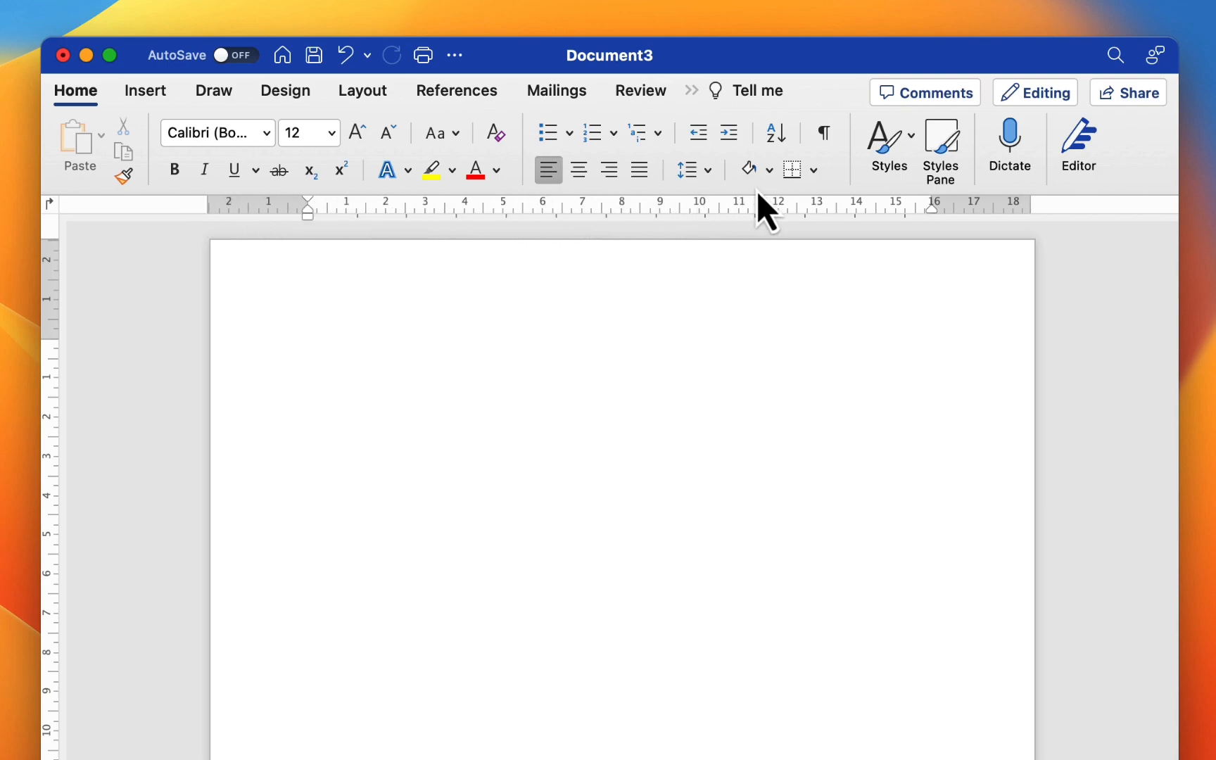
{"action": "left_click", "coordinate": [309, 347]}
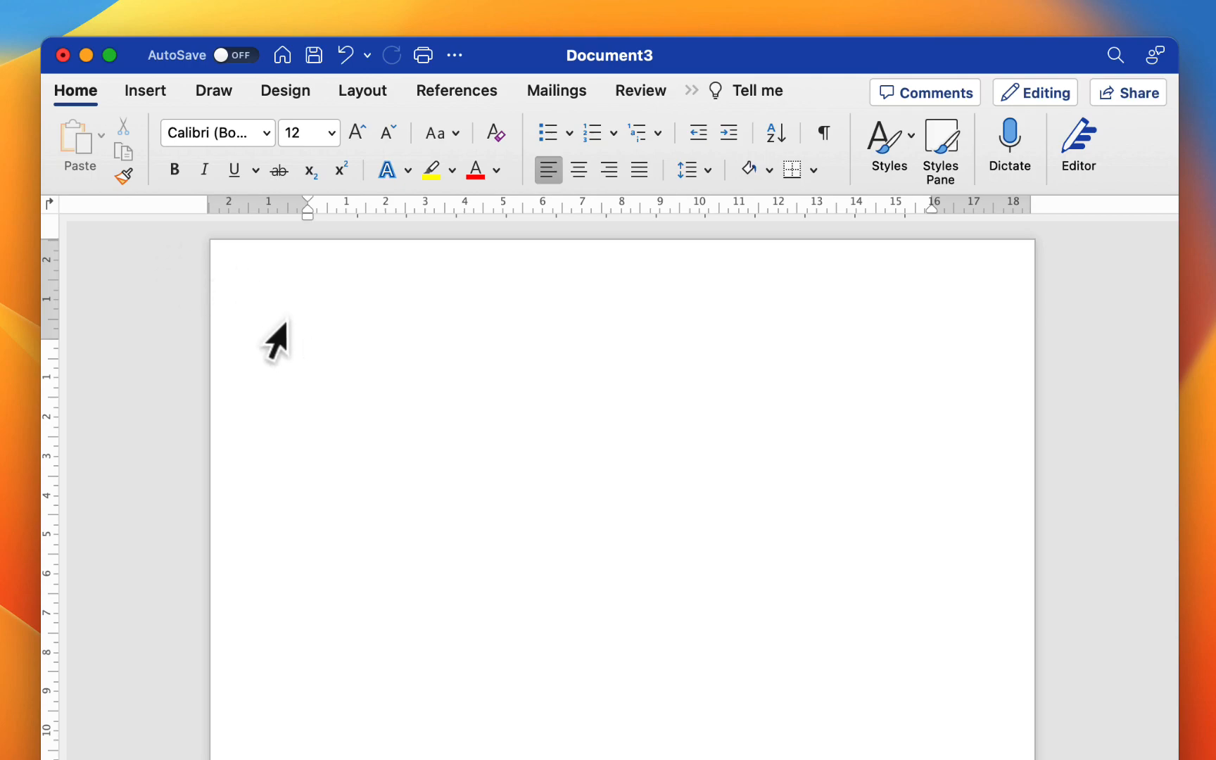
{"action": "mouse_move", "coordinate": [317, 350]}
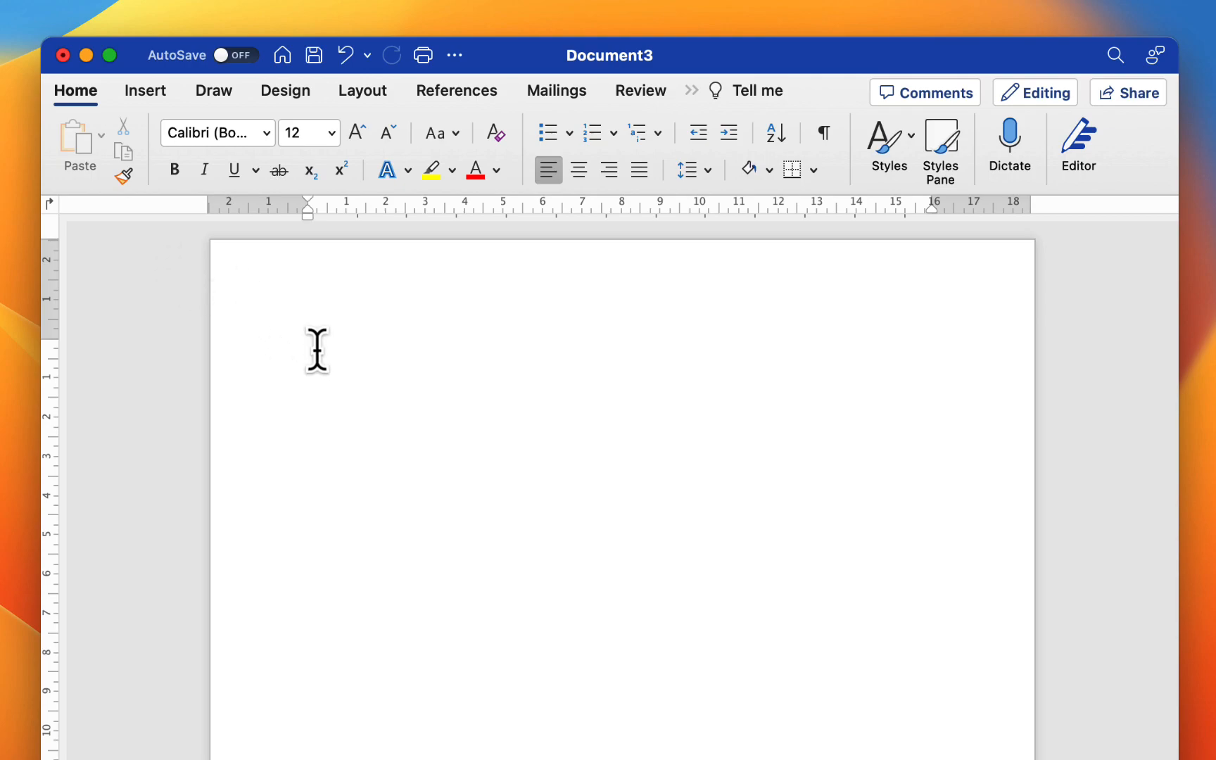
{"action": "type", "text": "My"}
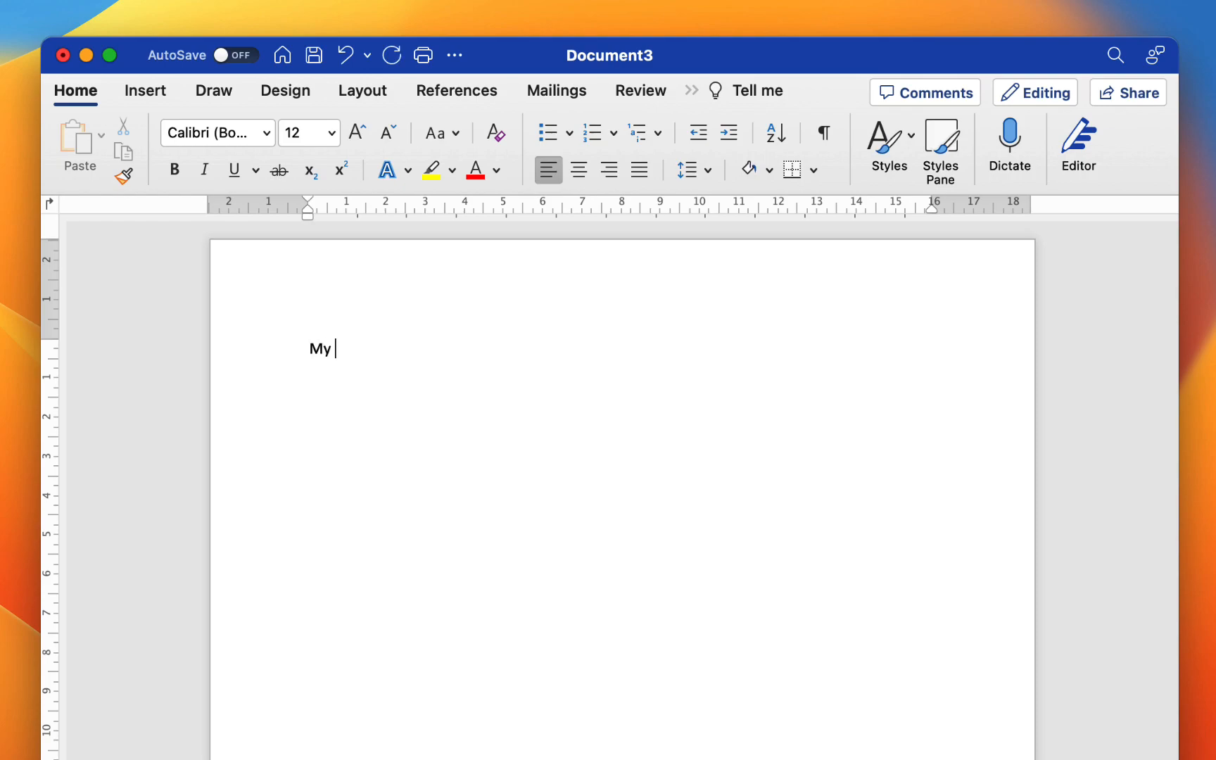
{"action": "type", "text": "CBA"}
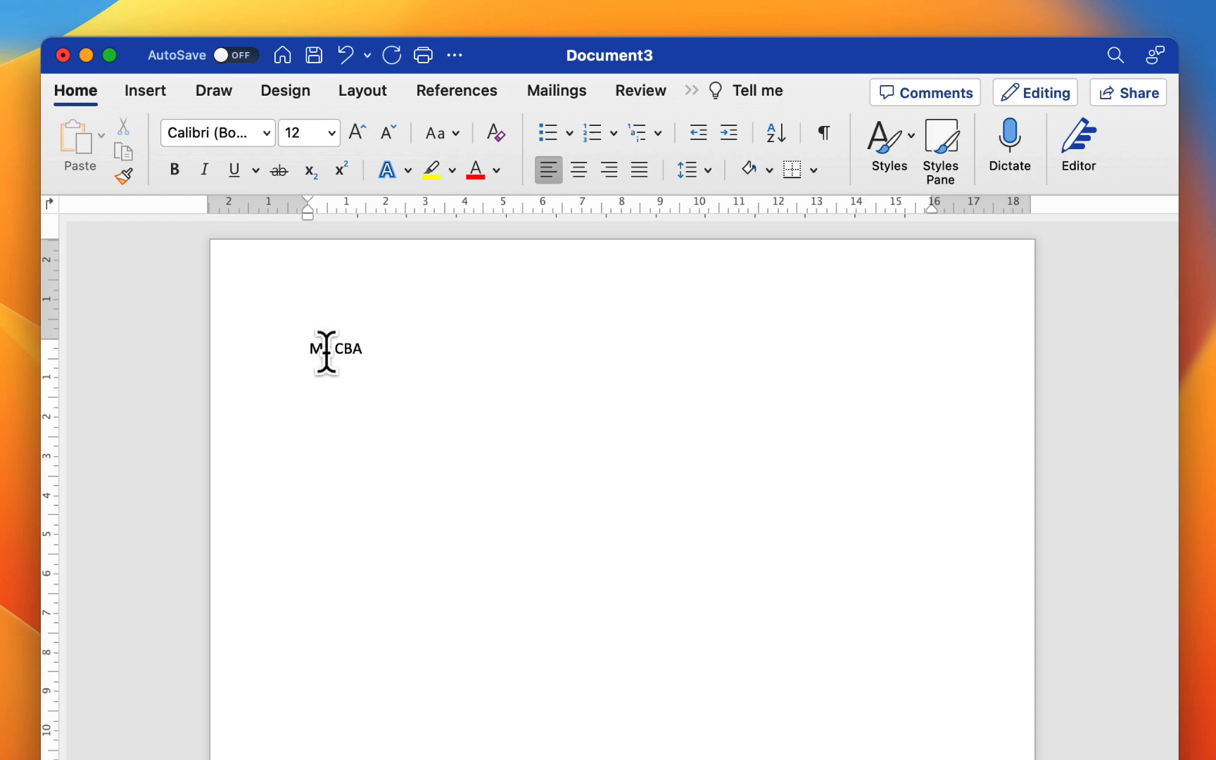
{"action": "type", "text": "y"}
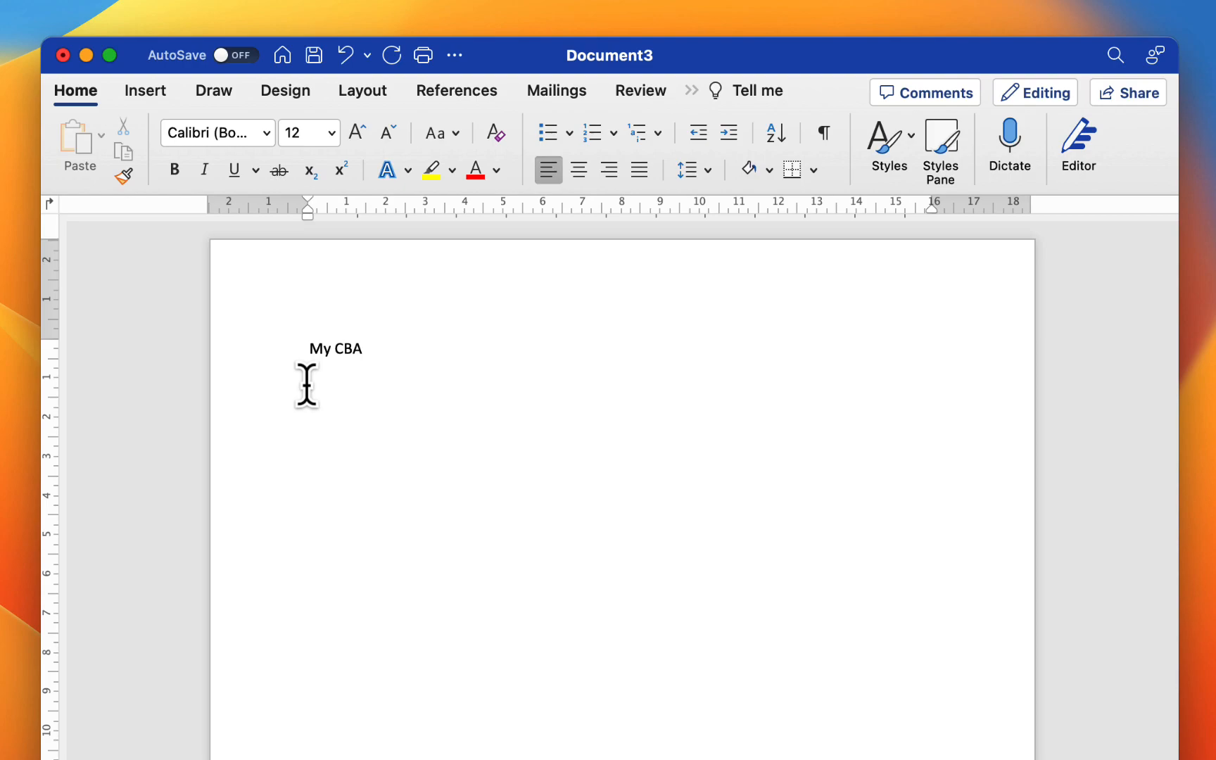
Add the line 'This is a document about my CBA' below the heading.
{"action": "type", "text": "T"}
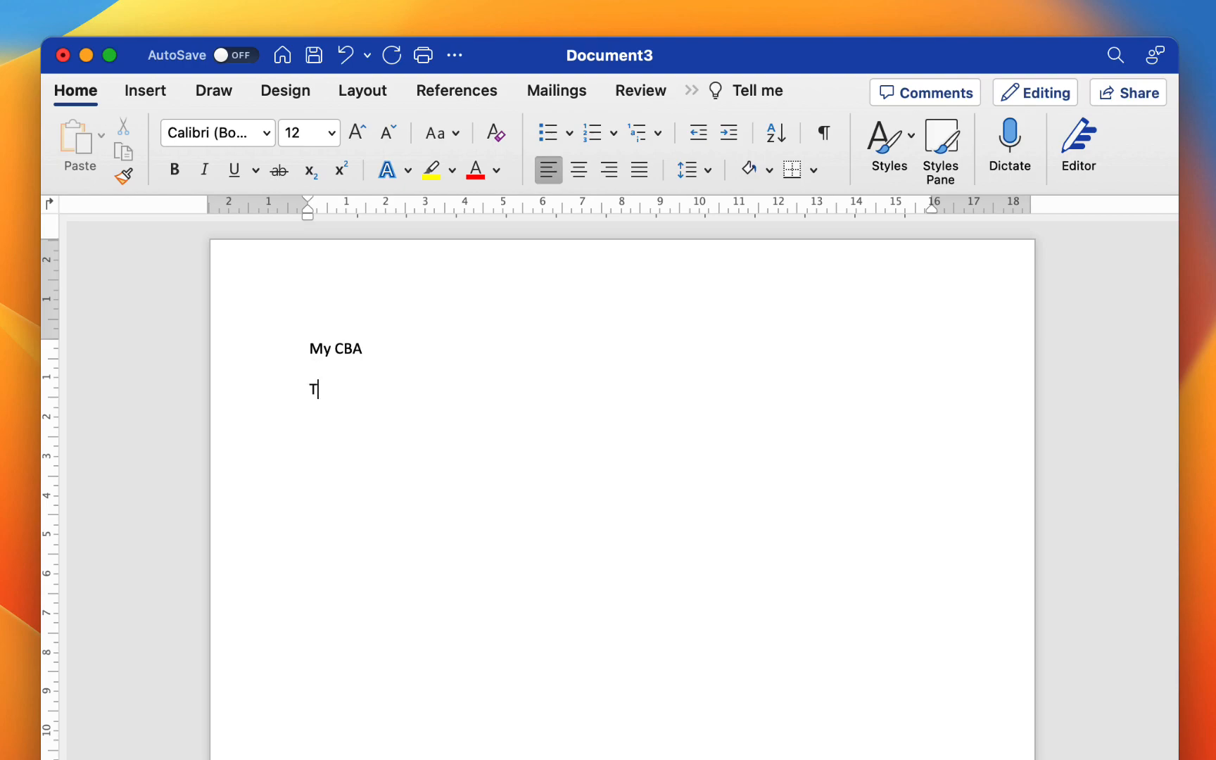
{"action": "type", "text": "his is a do"}
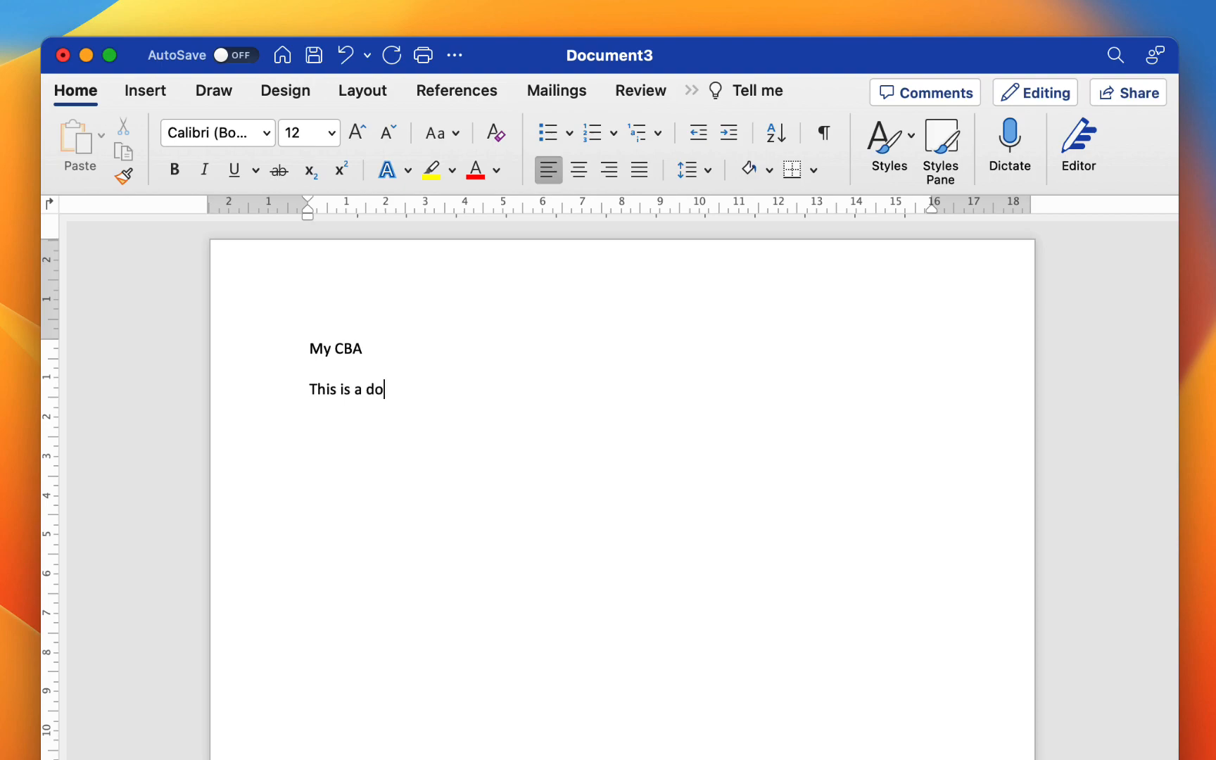
{"action": "type", "text": "cument about my"}
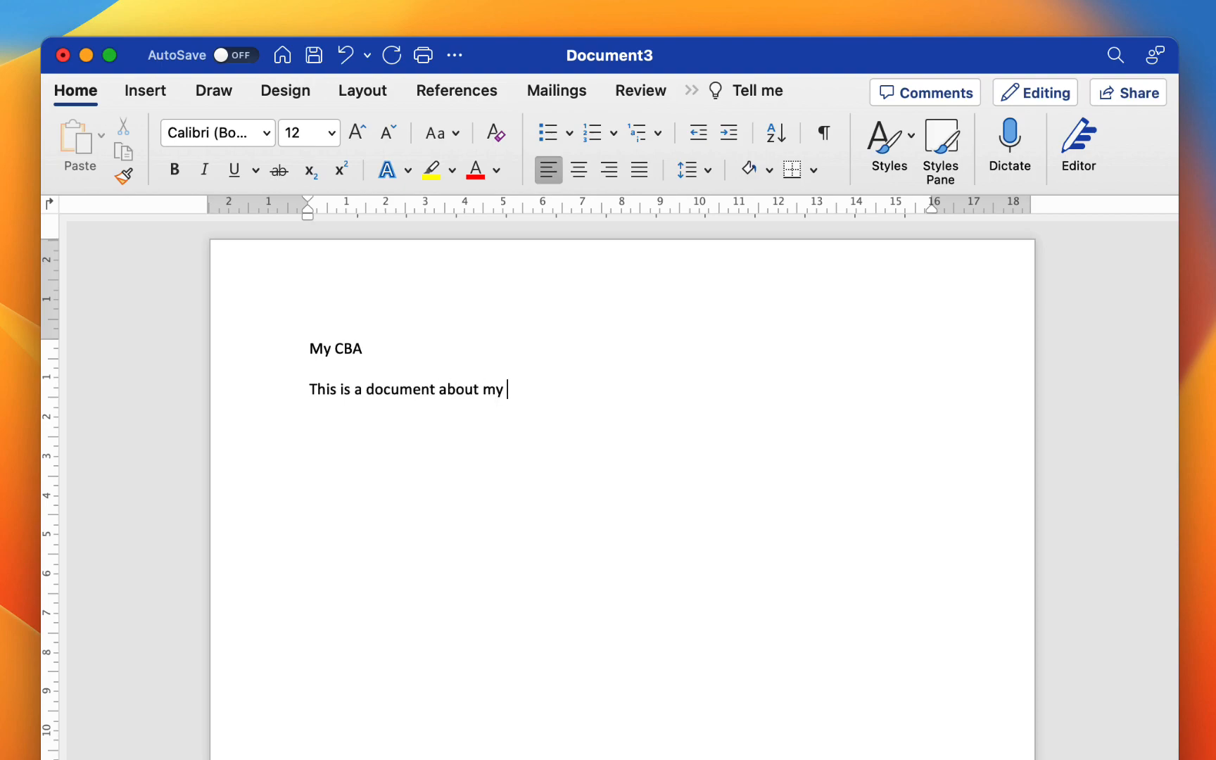
{"action": "type", "text": "CBA"}
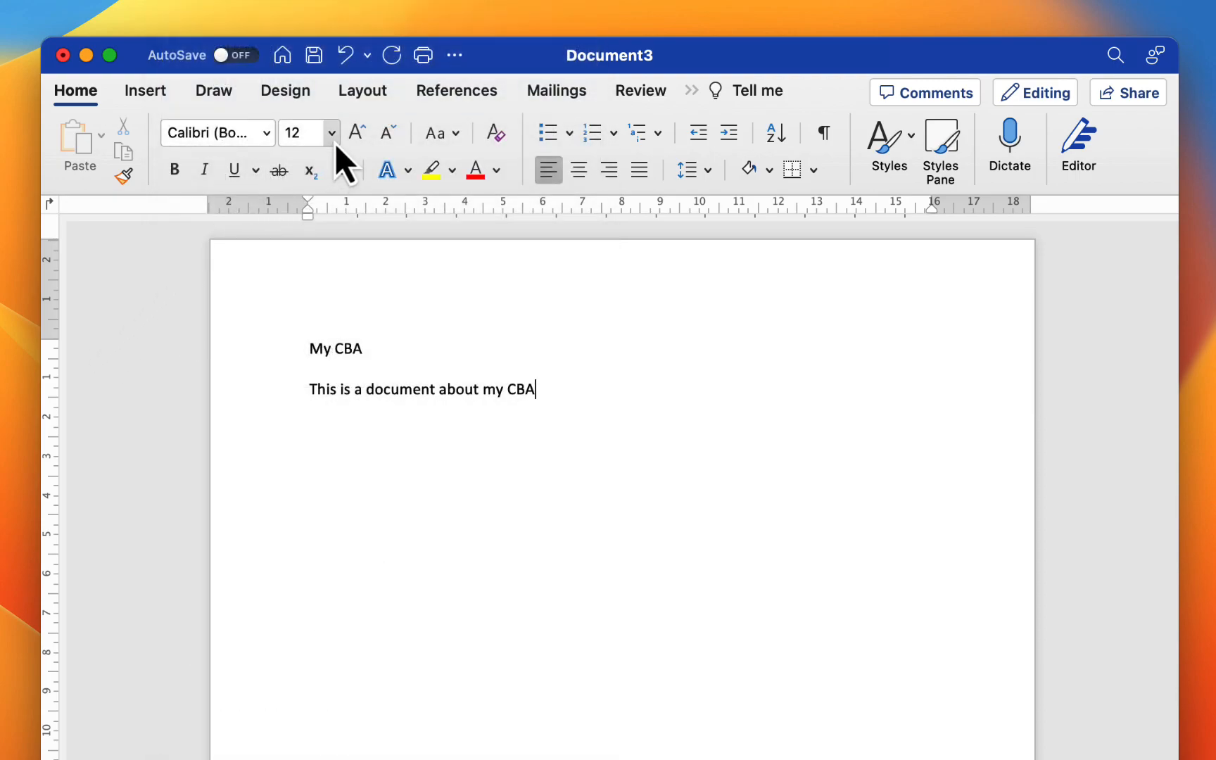
Add 'This is bigger text.' at 20 pt, then start a new line.
{"action": "left_click", "coordinate": [331, 132]}
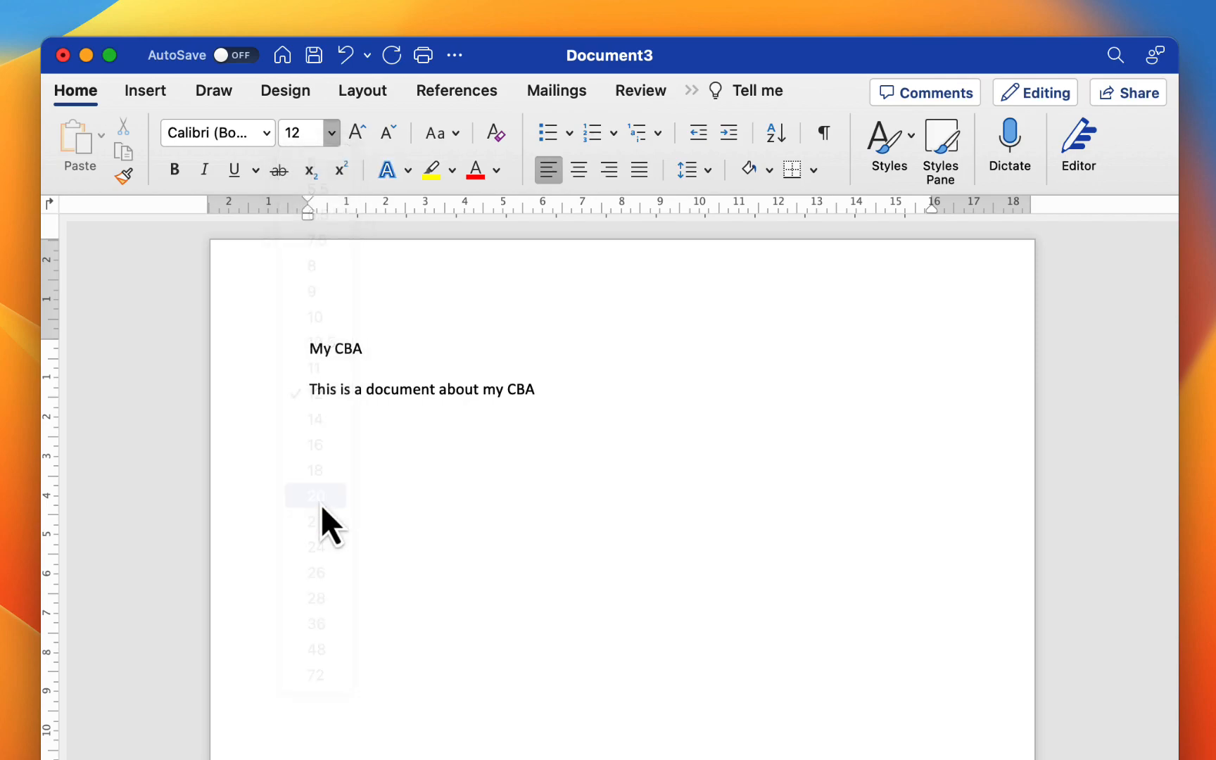
{"action": "left_click", "coordinate": [316, 495]}
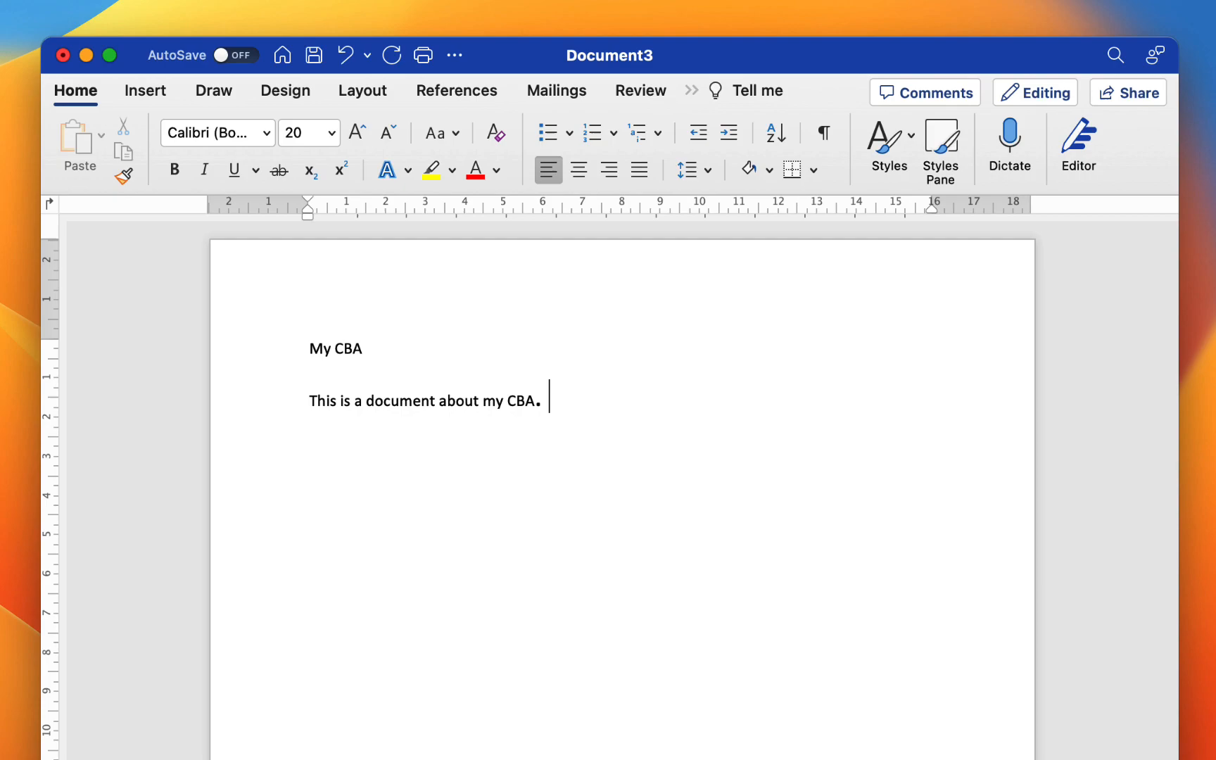
{"action": "type", "text": "This is bi"}
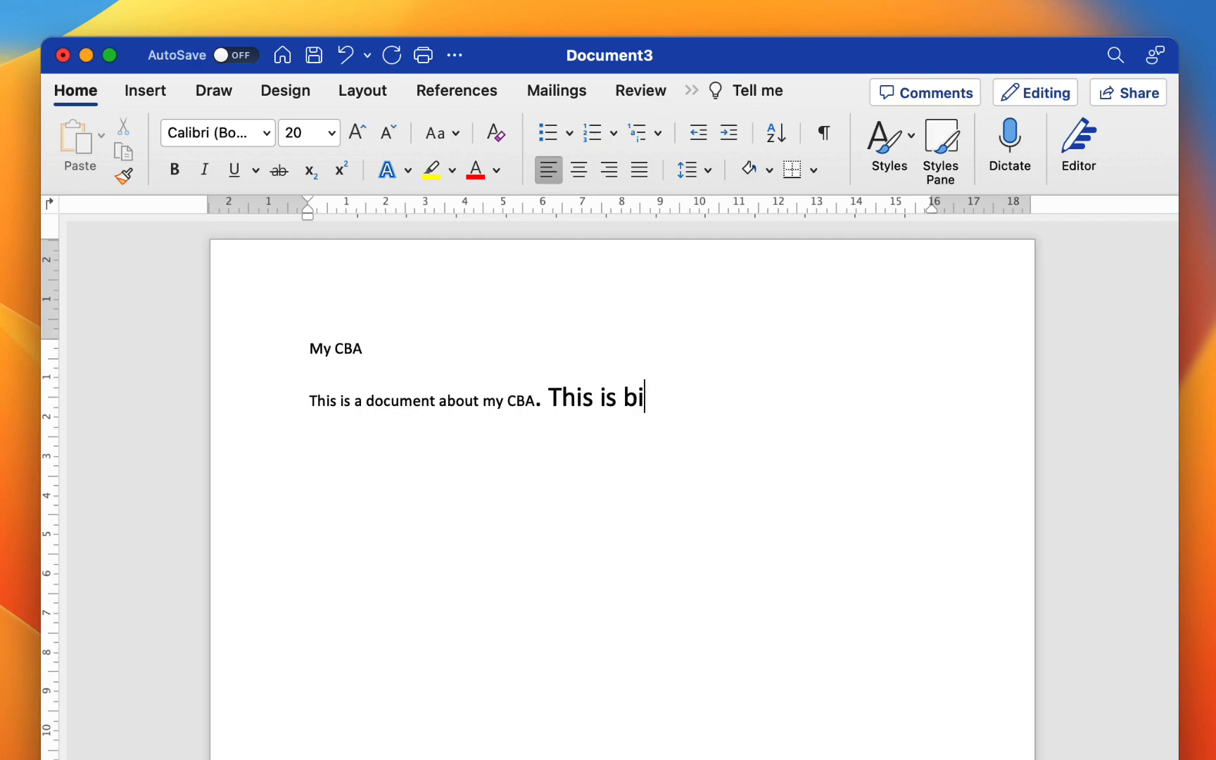
{"action": "type", "text": "gger text."}
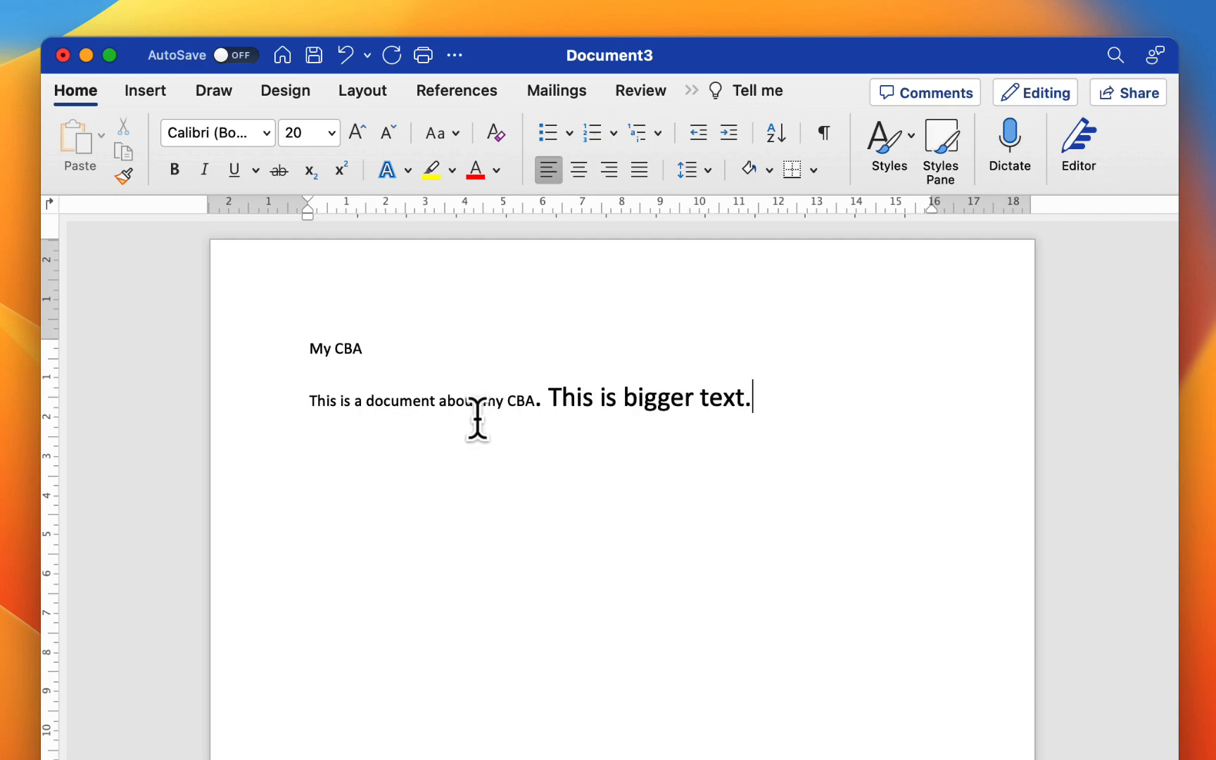
{"action": "key", "text": "enter"}
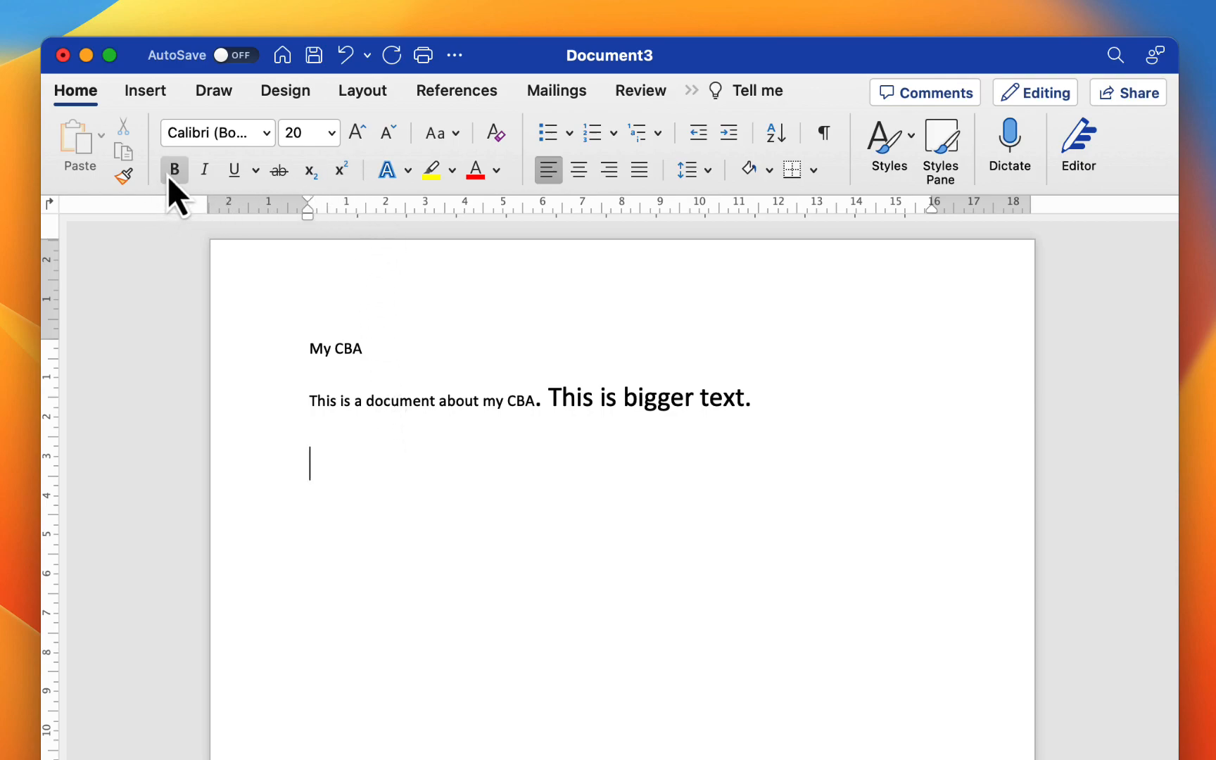
{"action": "mouse_move", "coordinate": [341, 434]}
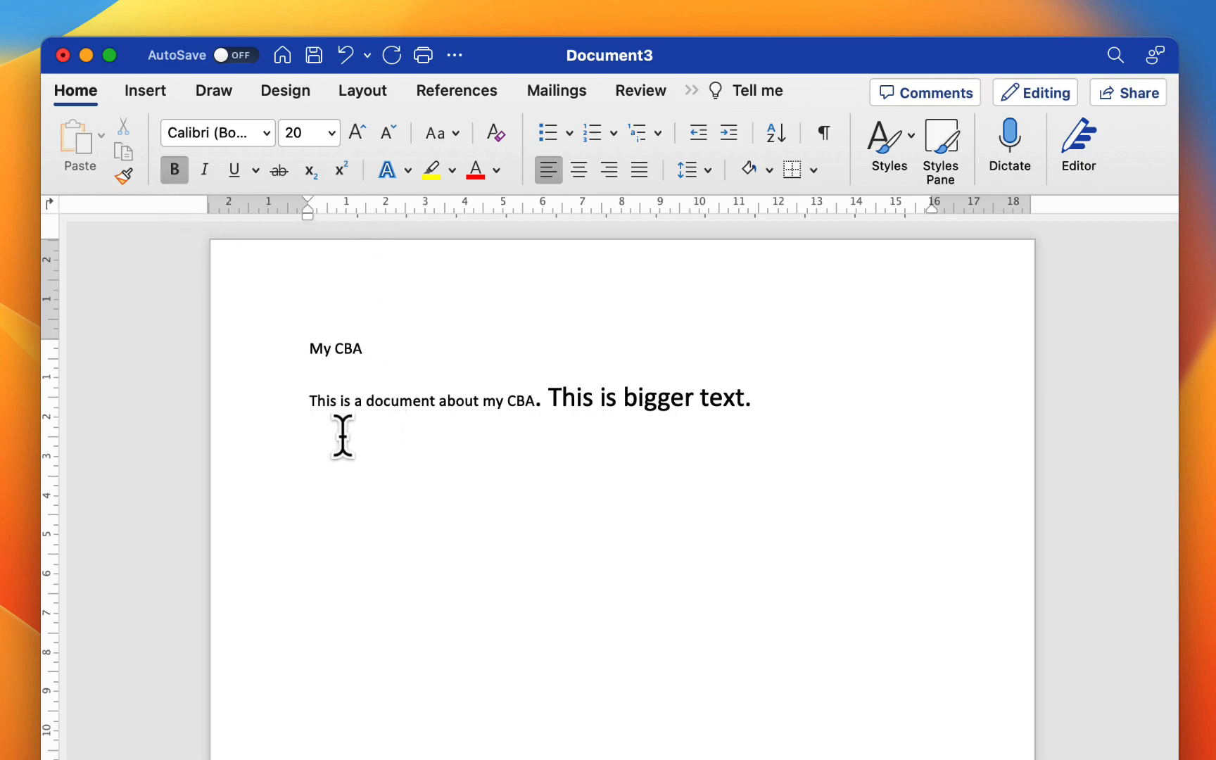
Type 'Bold Text.' and 'Italic Bold Text.', then non-bold 'Underlined text.'.
{"action": "type", "text": "Bold Text"}
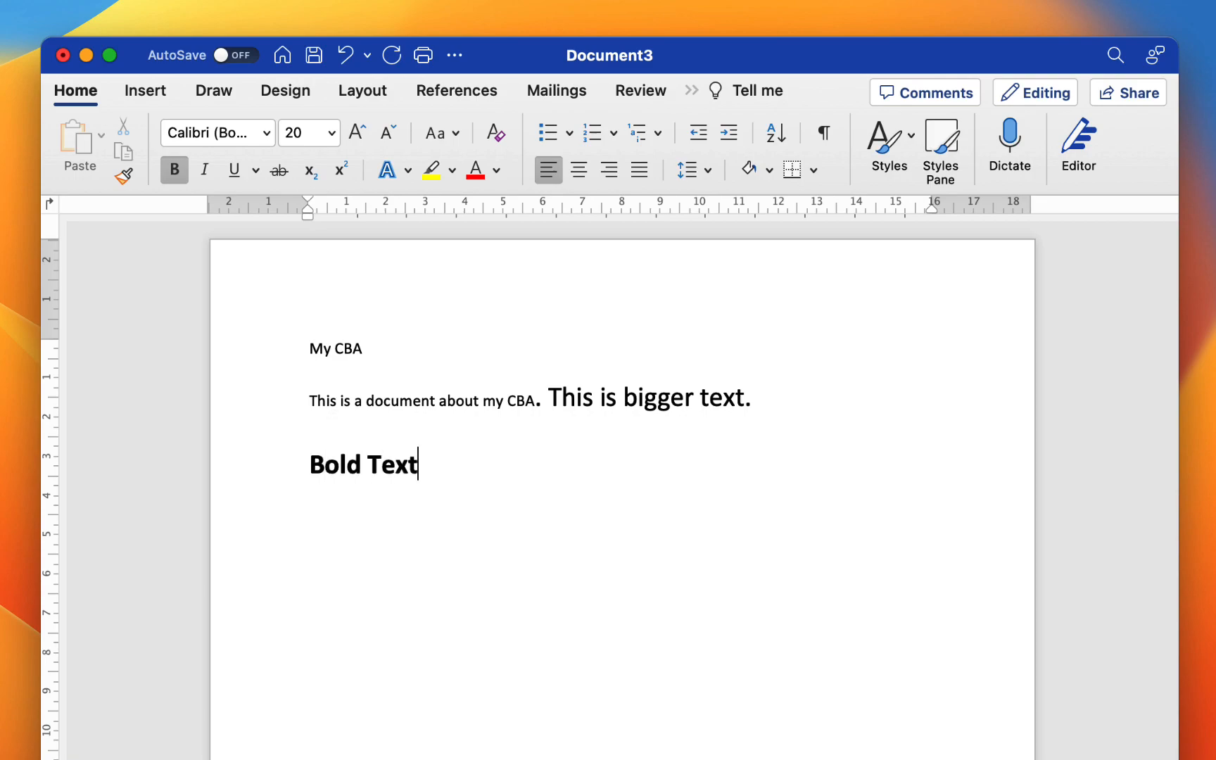
{"action": "type", "text": ". It"}
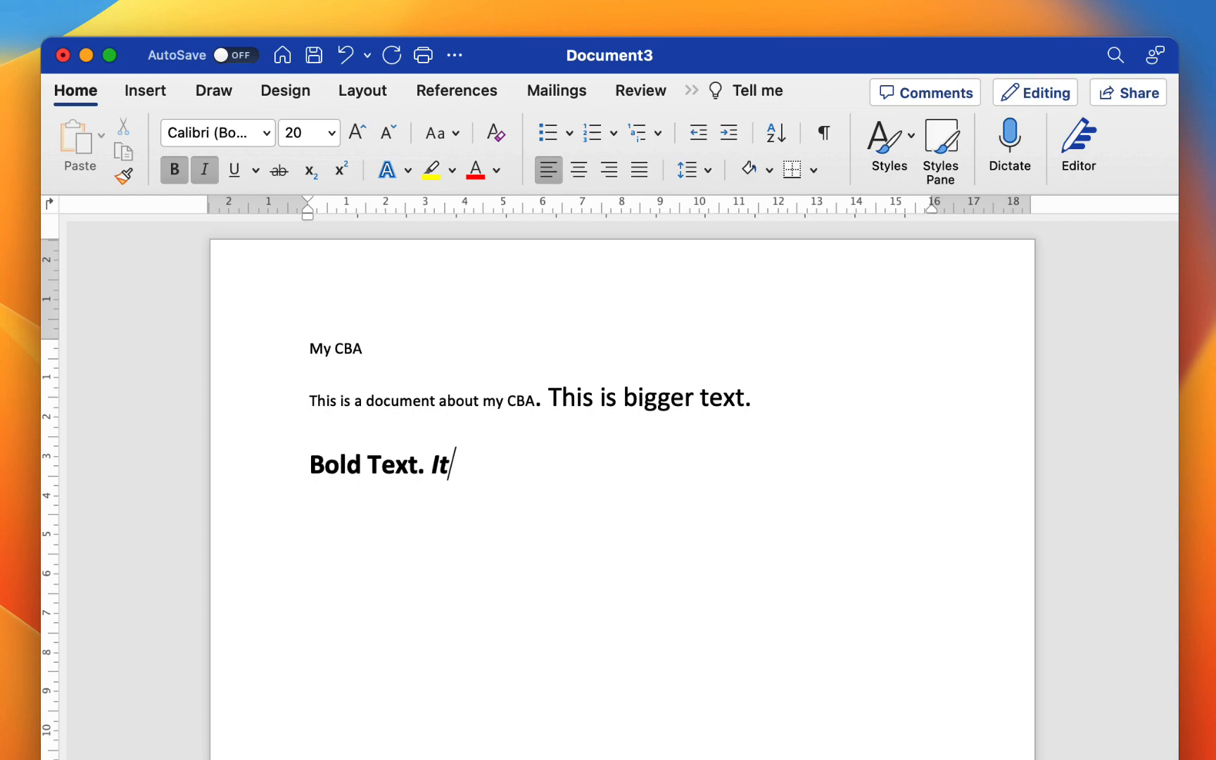
{"action": "type", "text": "alic Bold Text."}
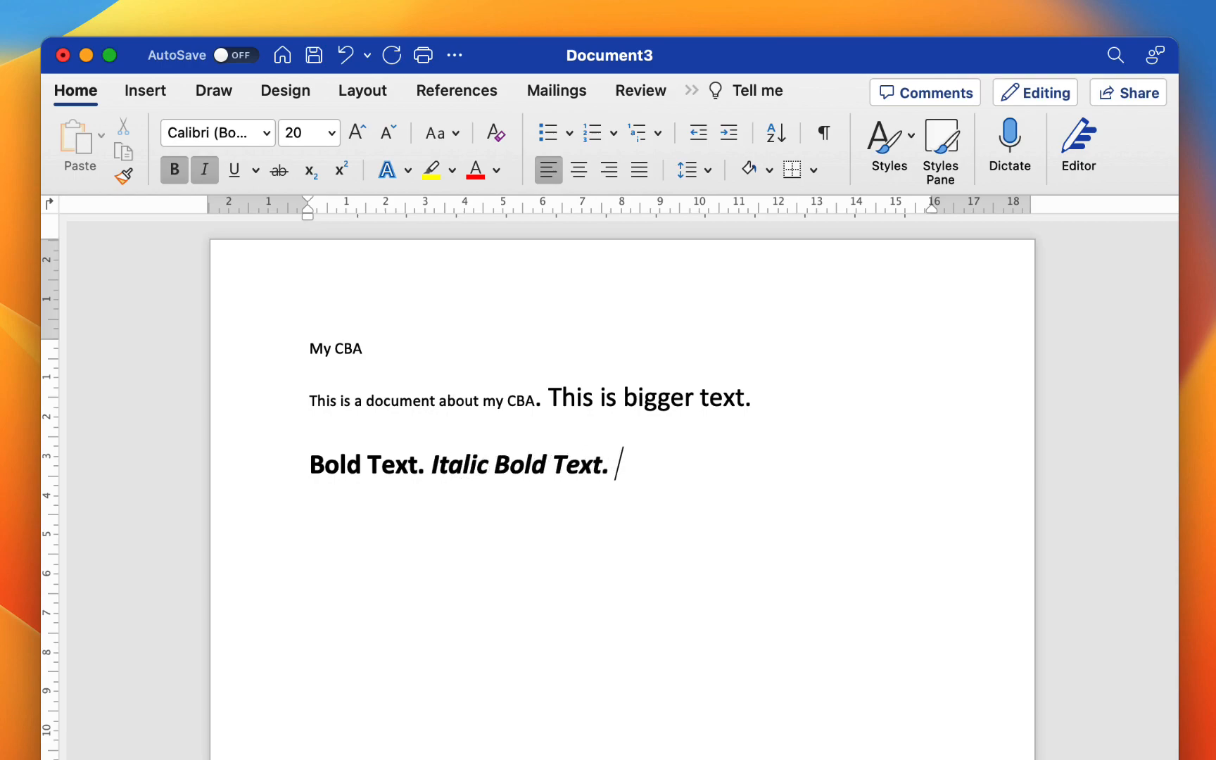
{"action": "left_click", "coordinate": [204, 170]}
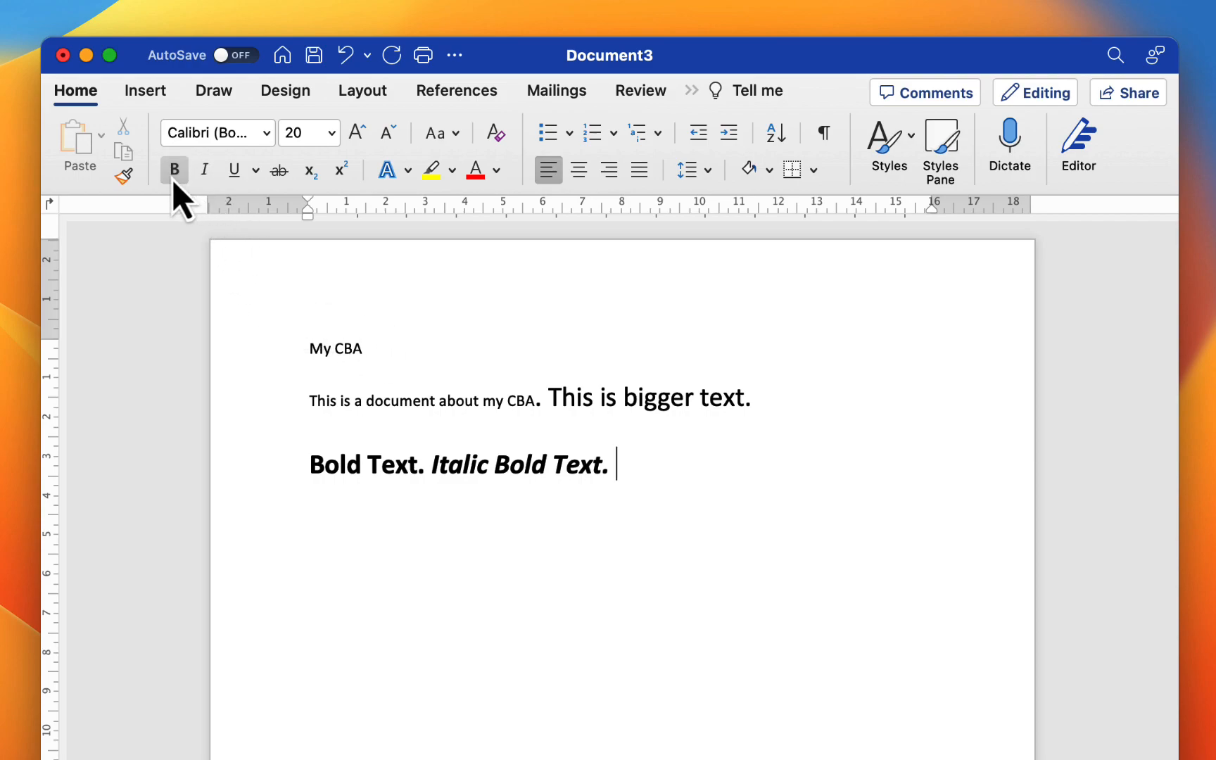
{"action": "type", "text": "Unde"}
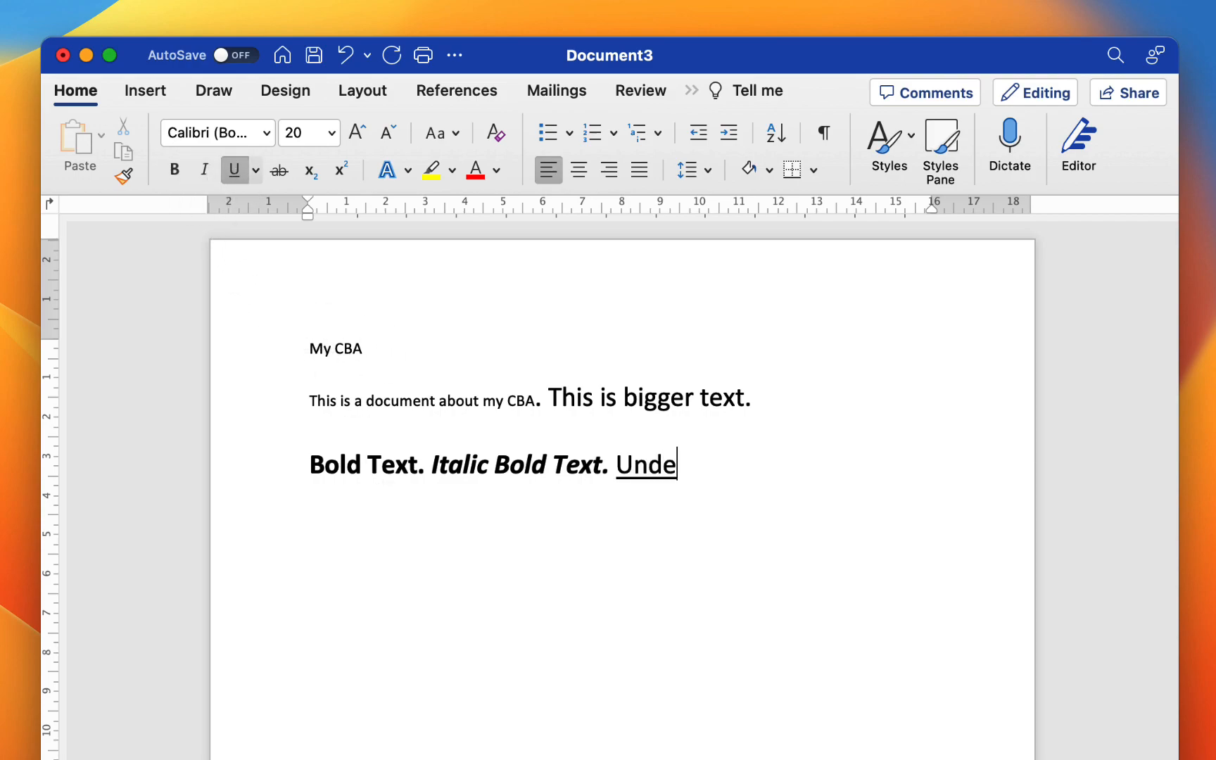
{"action": "type", "text": "rlined text"}
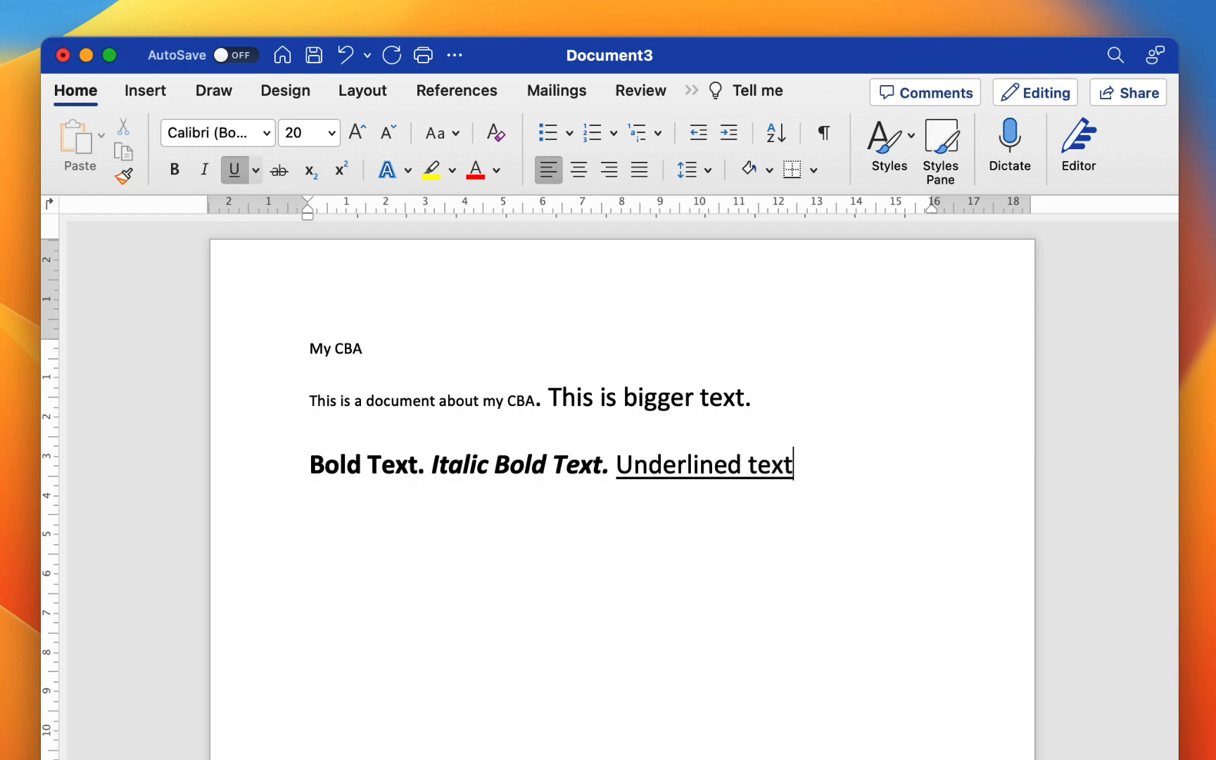
{"action": "type", "text": "."}
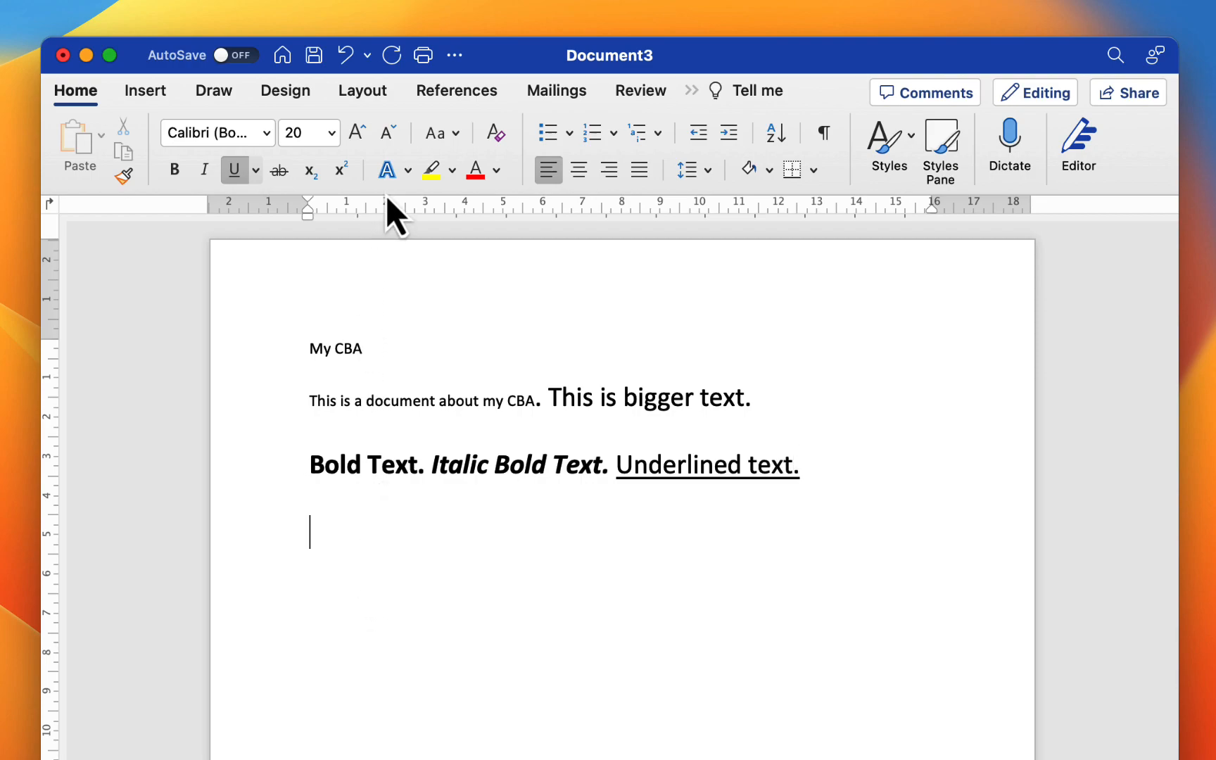
{"action": "mouse_move", "coordinate": [431, 170]}
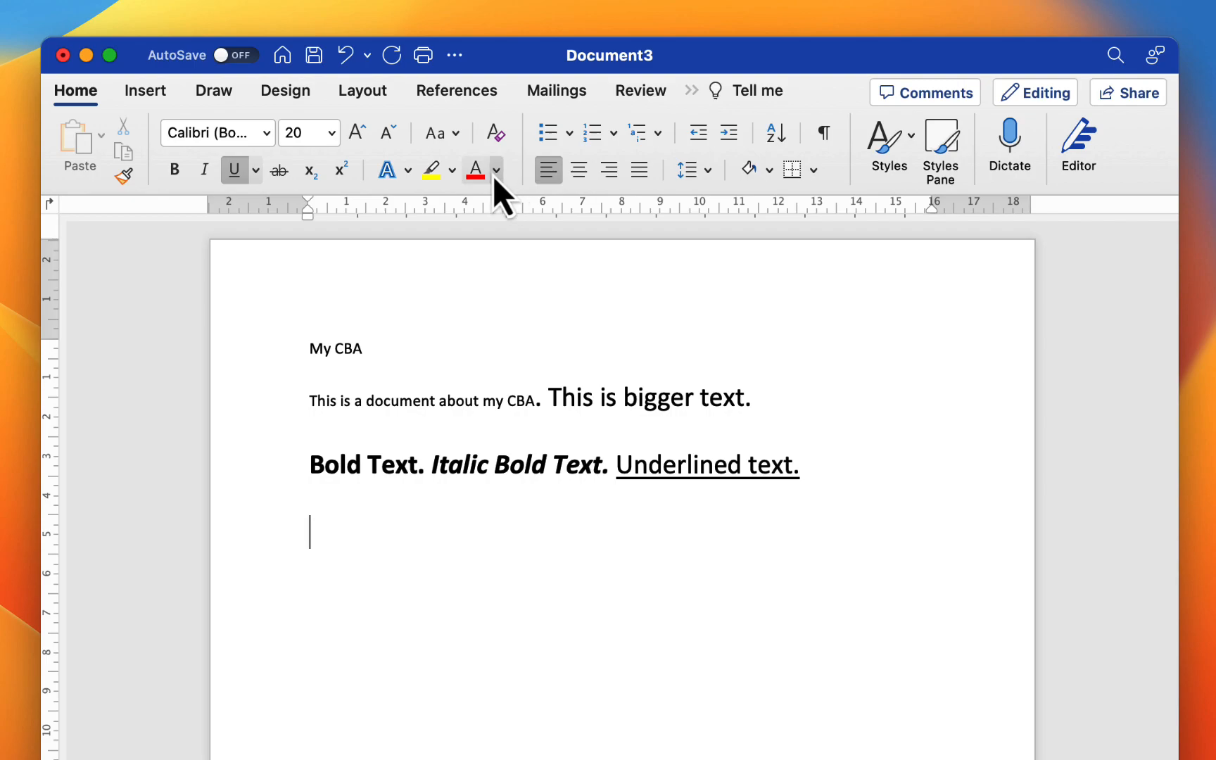
Make the new line red and centre-aligned, and start typing 'Heading 1'.
{"action": "left_click", "coordinate": [496, 170]}
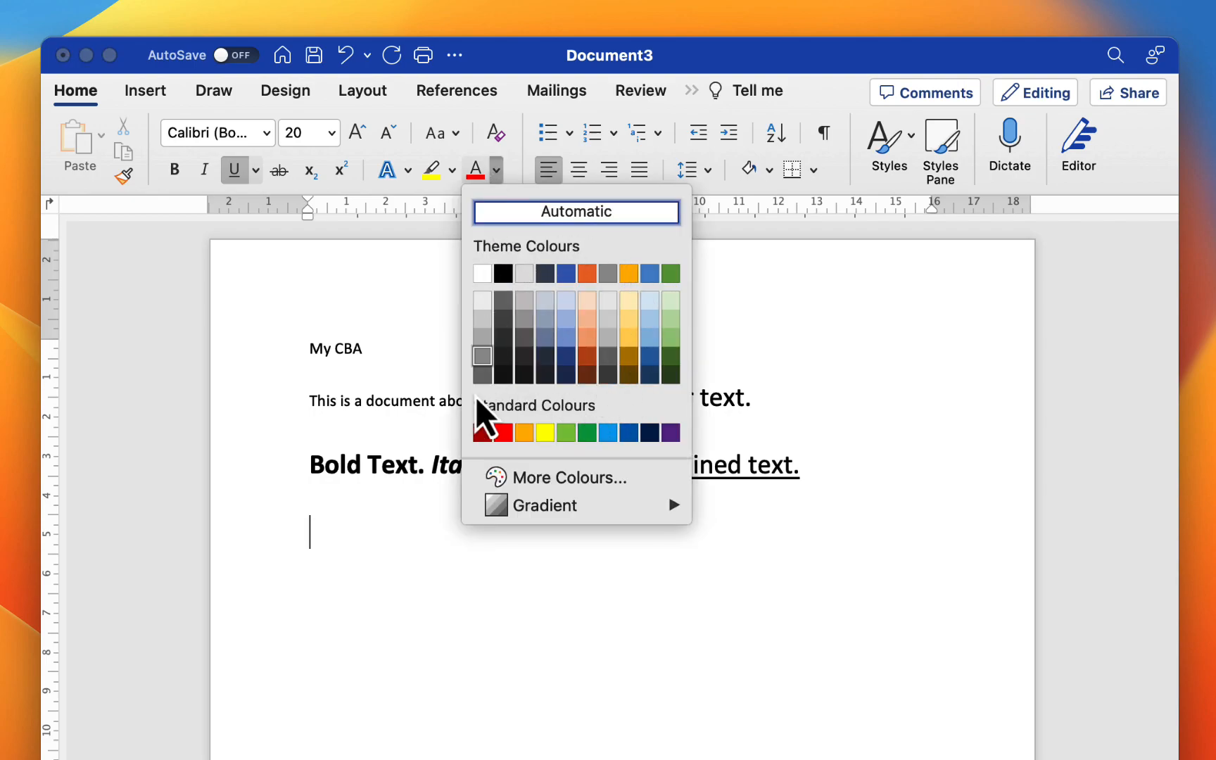
{"action": "mouse_move", "coordinate": [607, 433]}
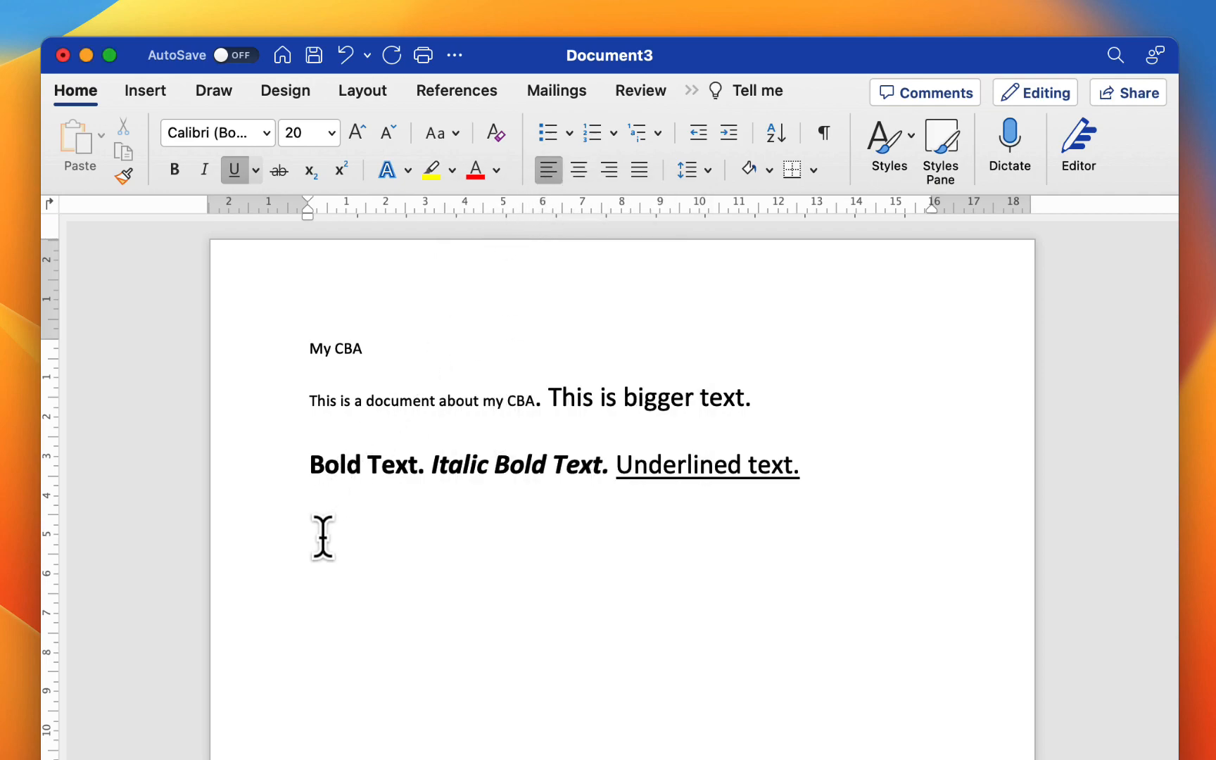
{"action": "left_click", "coordinate": [577, 169]}
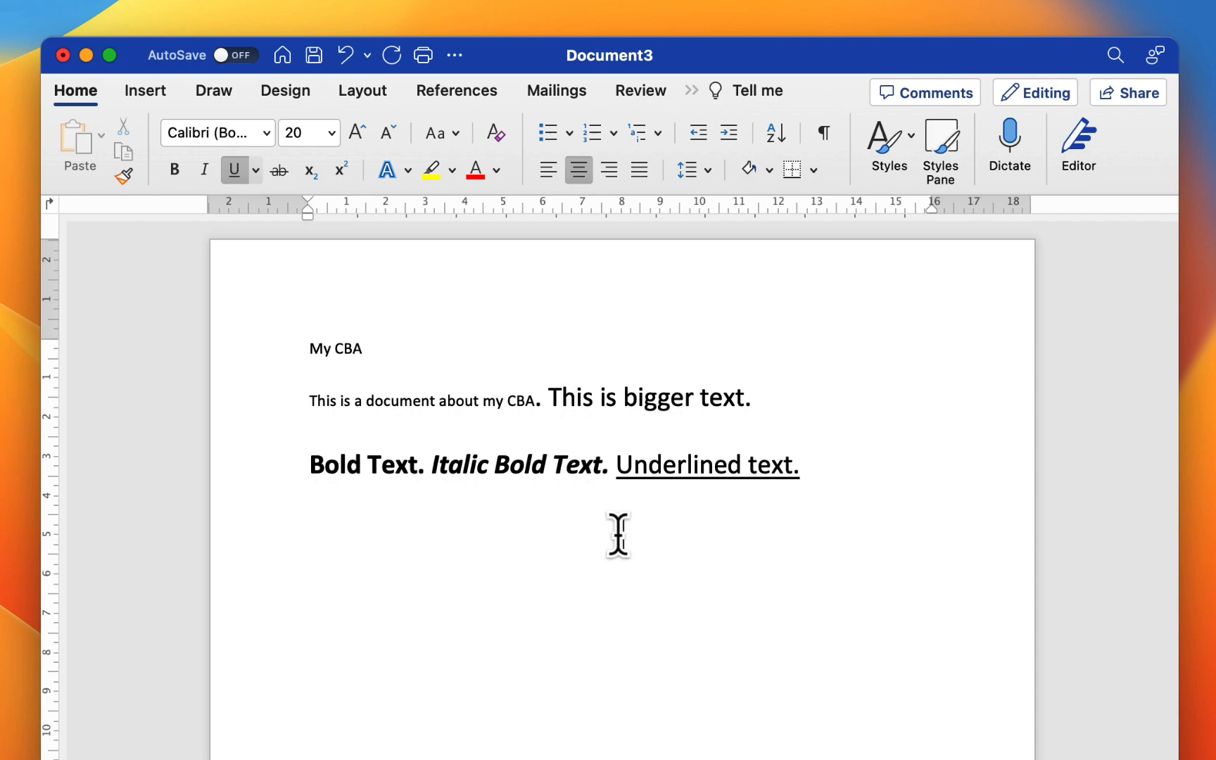
{"action": "left_click", "coordinate": [608, 170]}
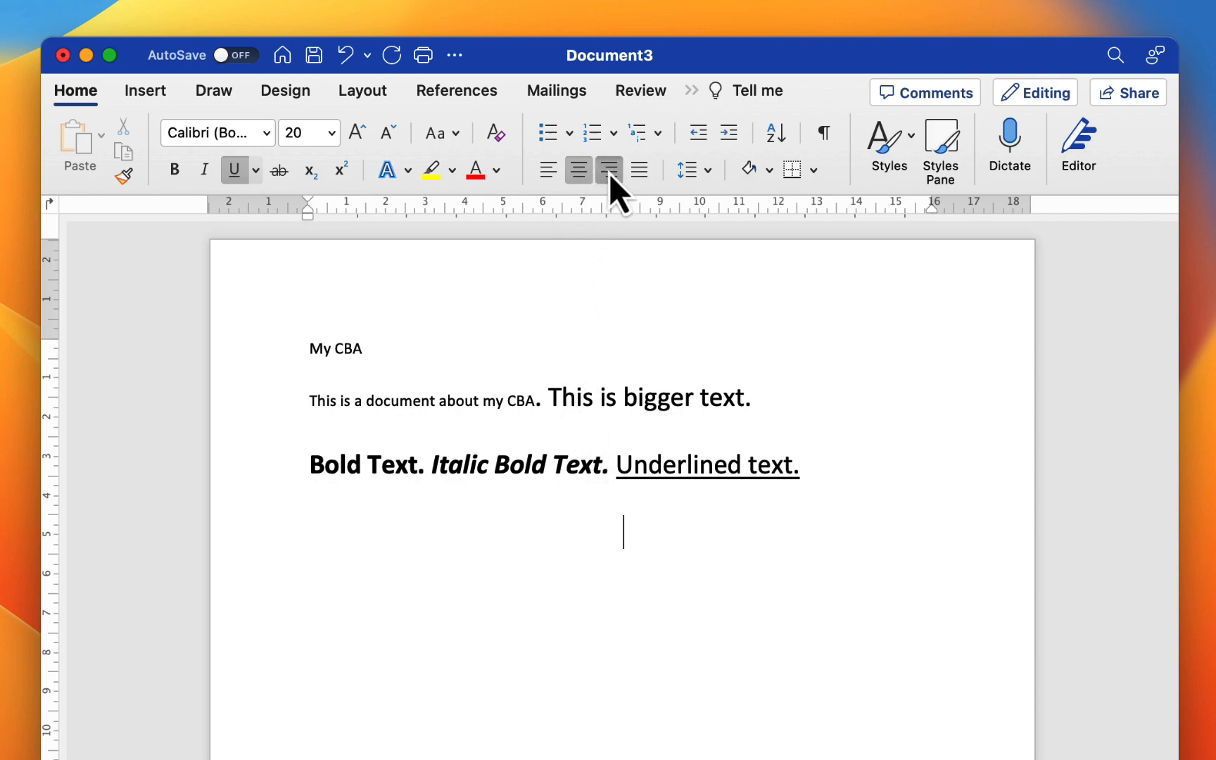
{"action": "left_click", "coordinate": [608, 169]}
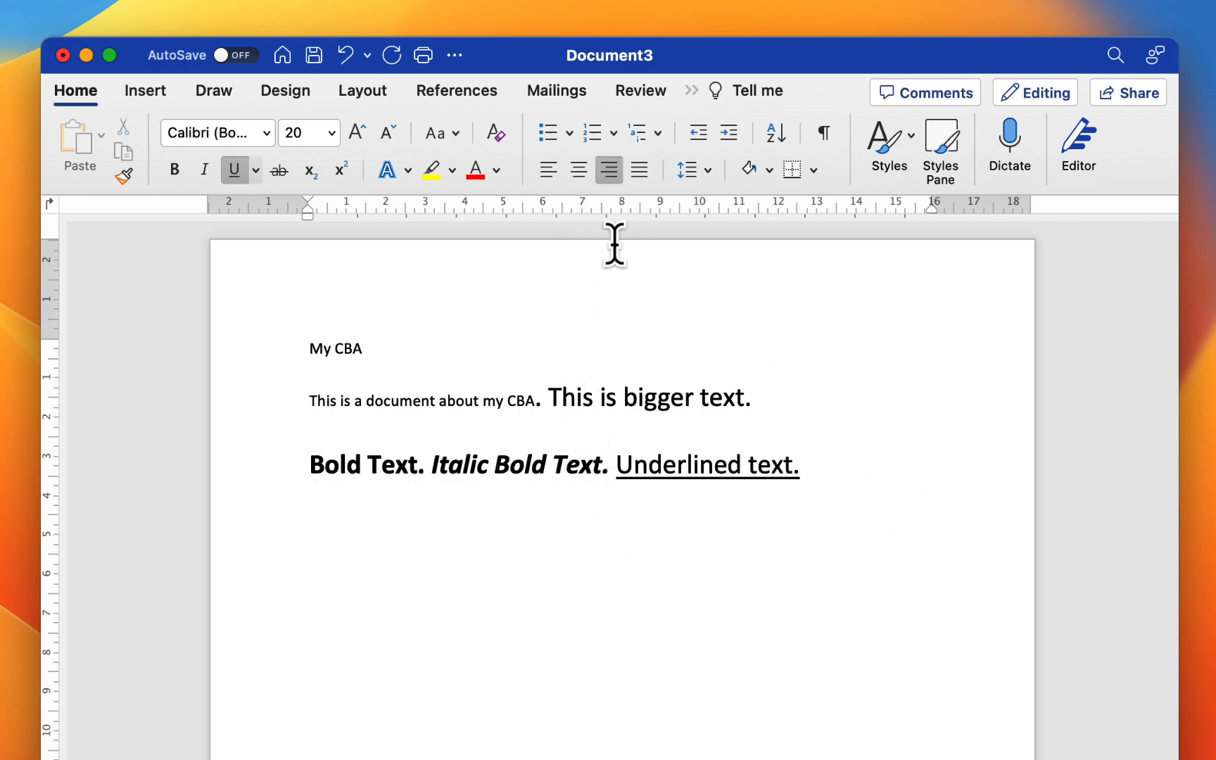
{"action": "left_click", "coordinate": [547, 170]}
{"action": "type", "text": "Headi"}
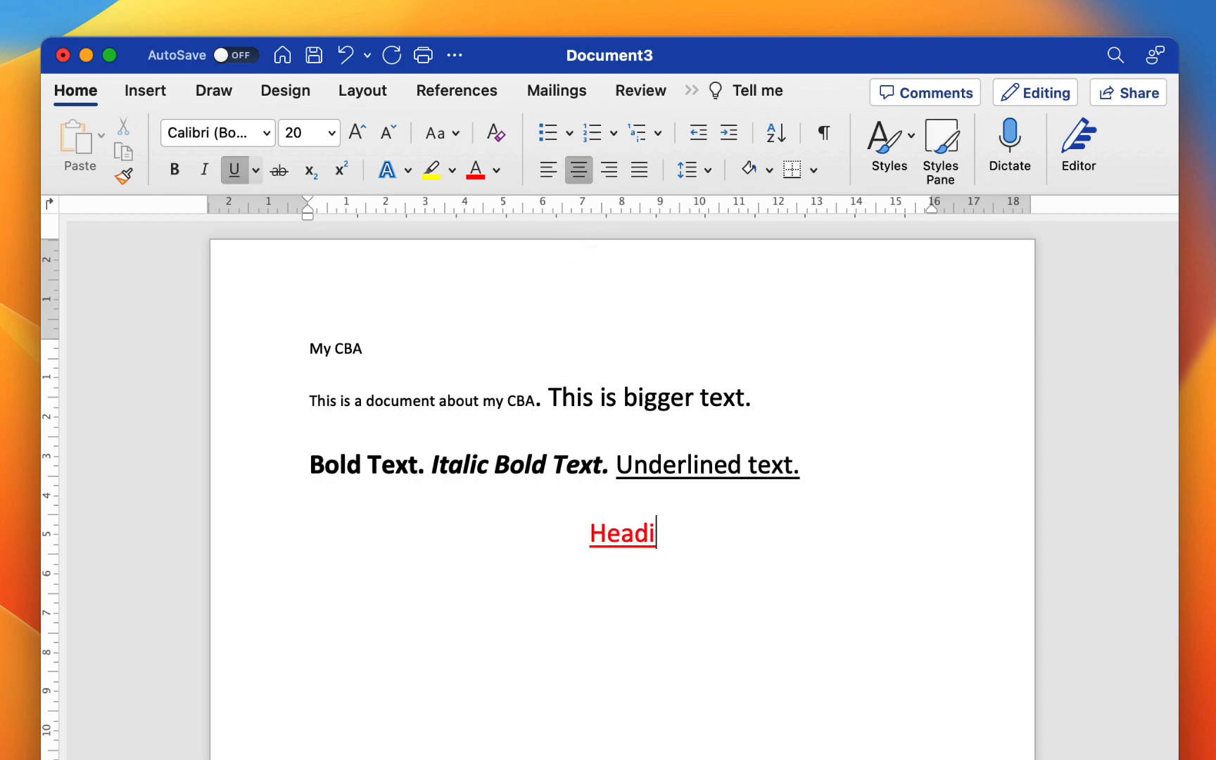
{"action": "type", "text": "ng 1"}
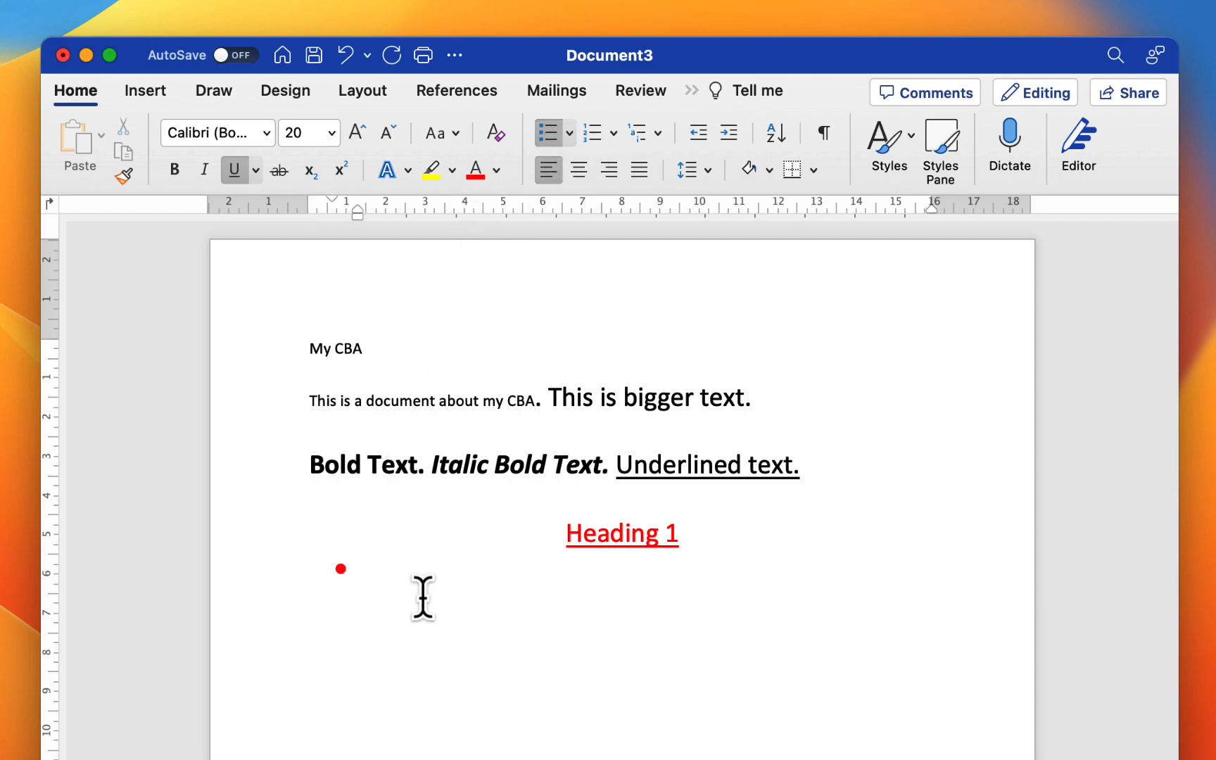
Type the first bulleted item, 'Bullet point', correcting the 'Bullert' typo.
{"action": "type", "text": "Bullert"}
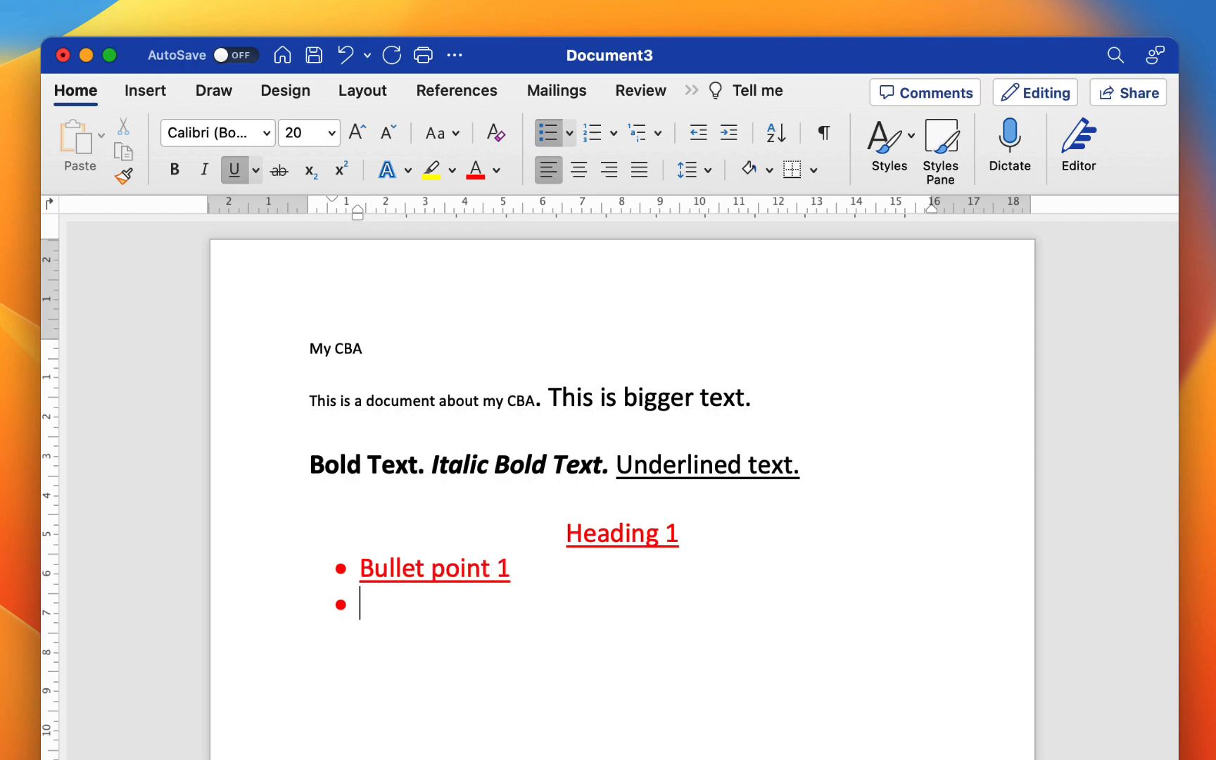
{"action": "type", "text": "Bullet point"}
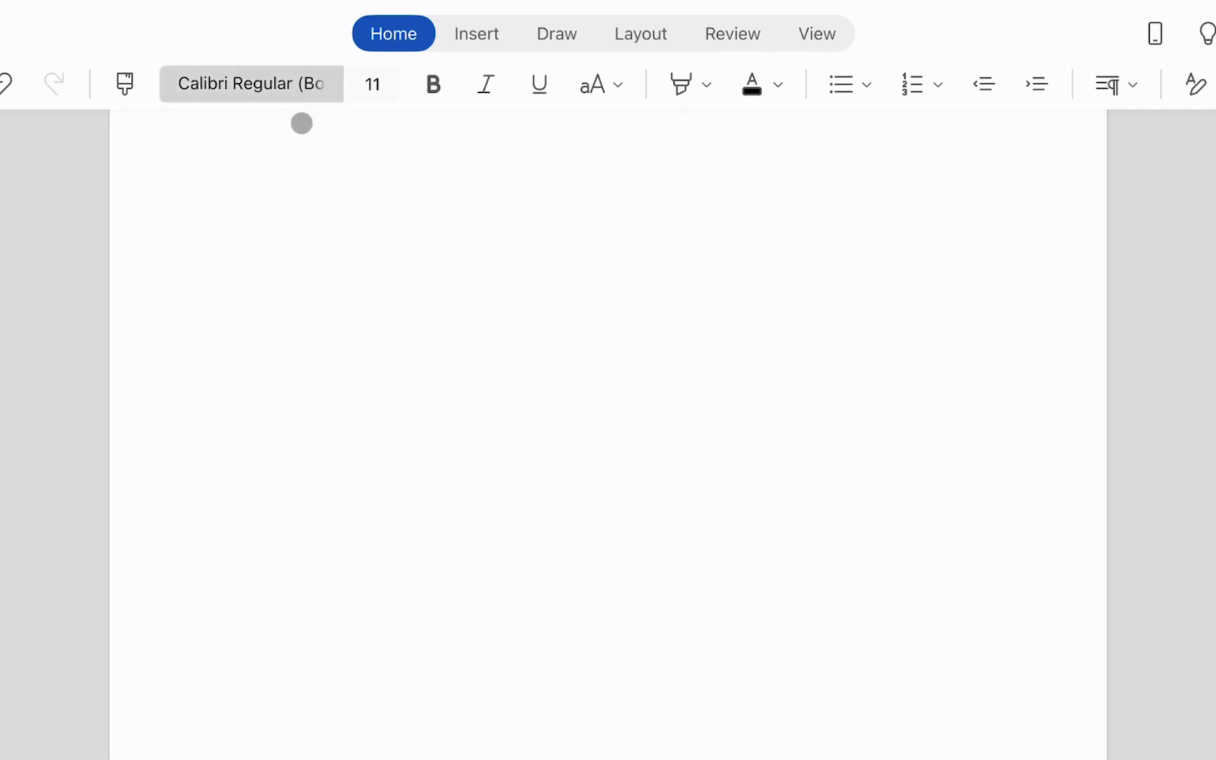
Check the font list and keep Calibri Regular on the blank iPad document.
{"action": "left_click", "coordinate": [251, 84]}
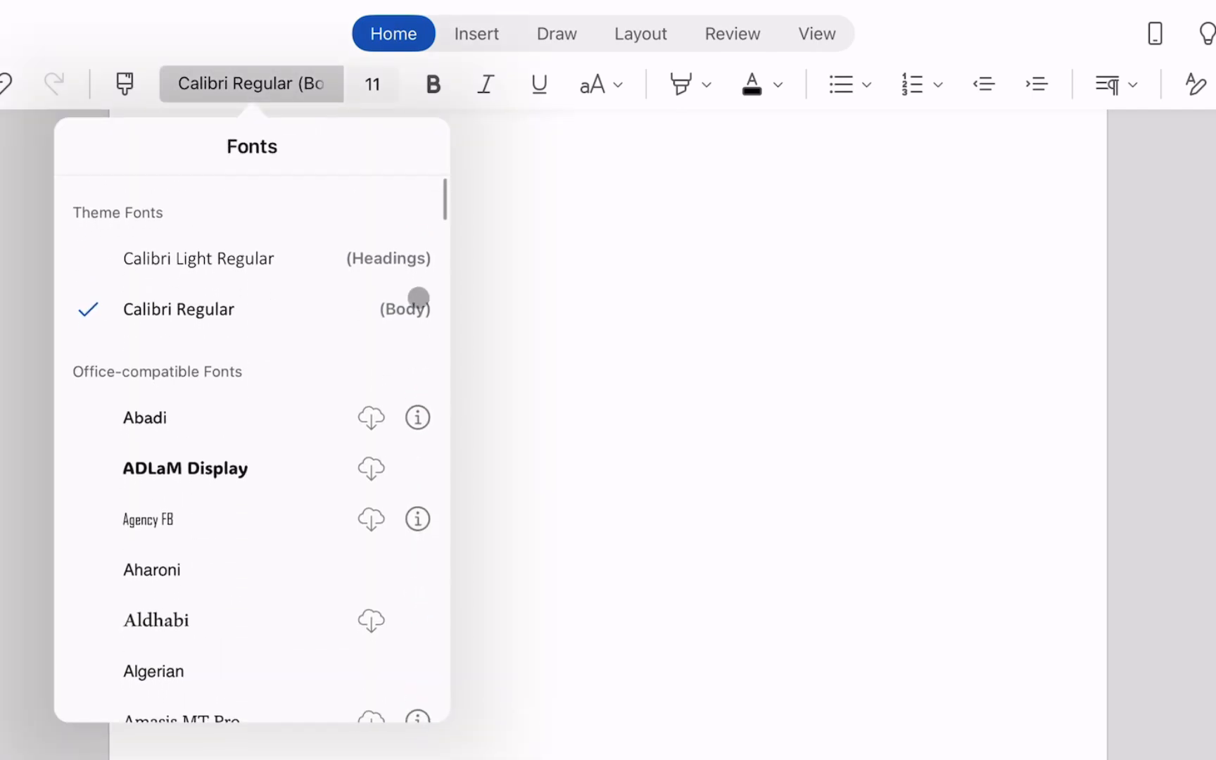
{"action": "left_click", "coordinate": [372, 84]}
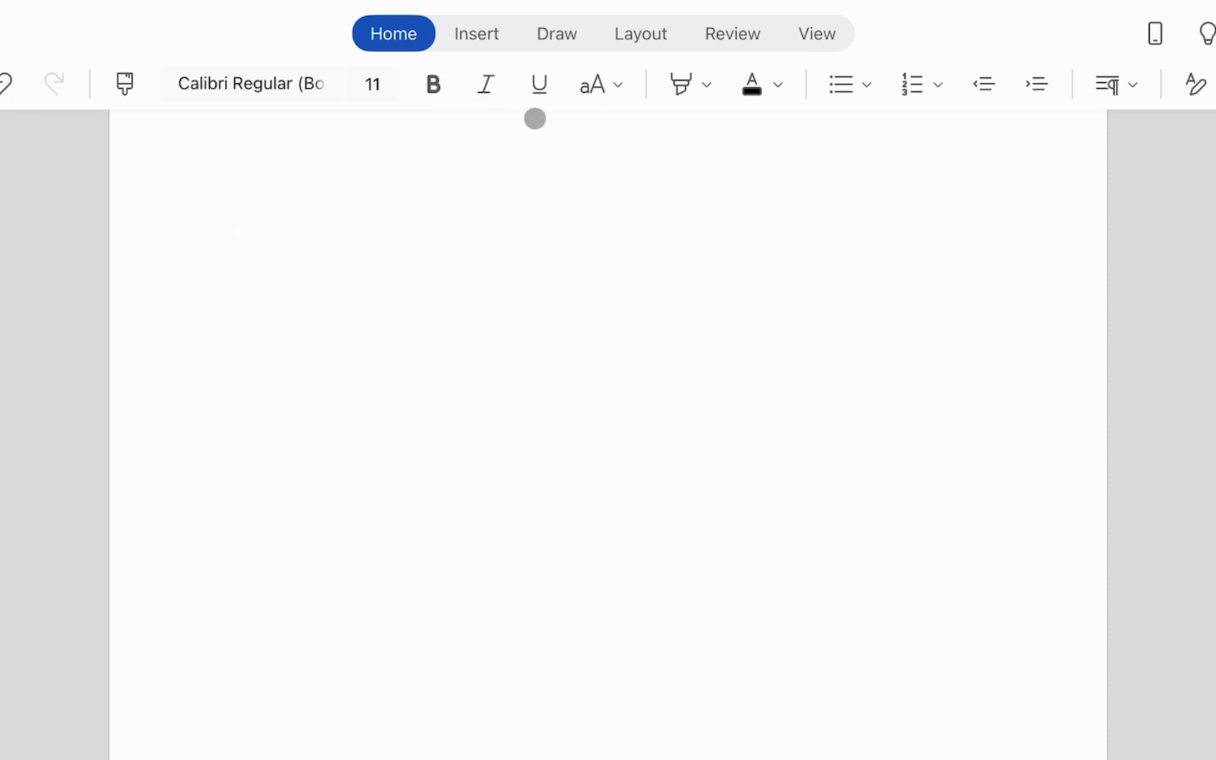
{"action": "left_click", "coordinate": [599, 84]}
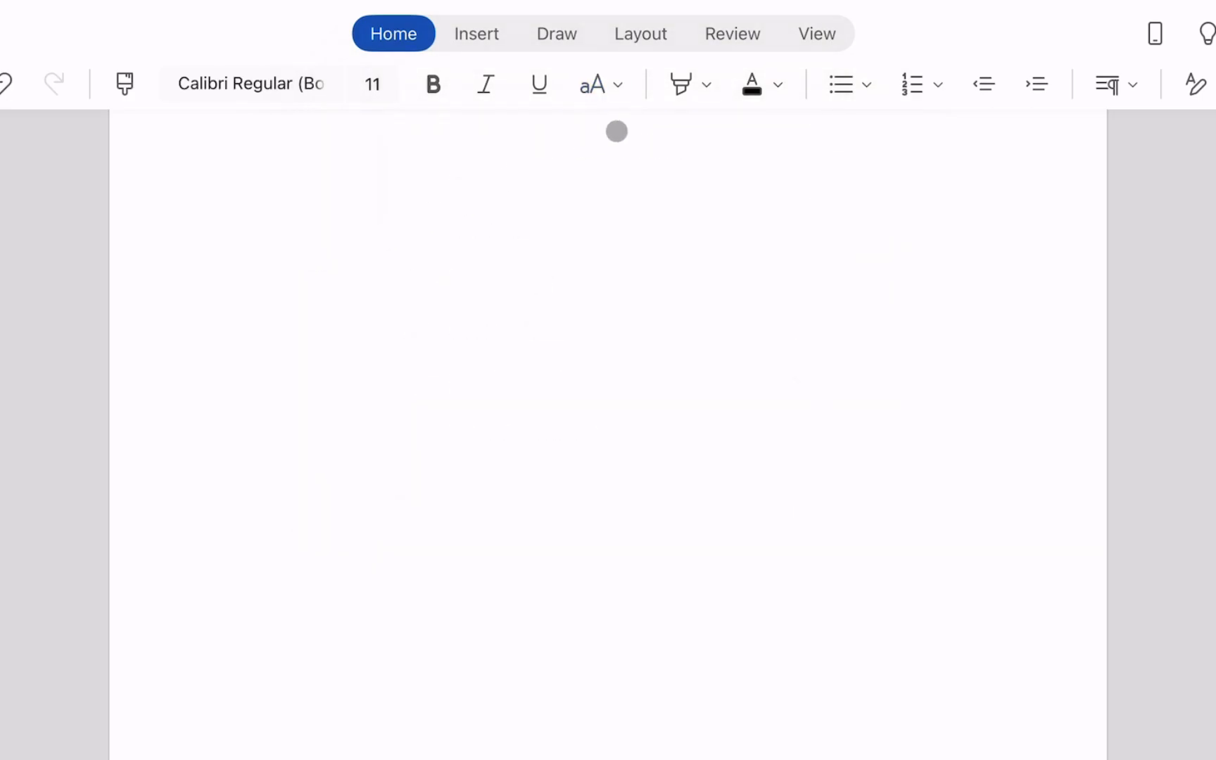
Type the sentence 'This is highlighted text.' on the blank page.
{"action": "left_click", "coordinate": [680, 84]}
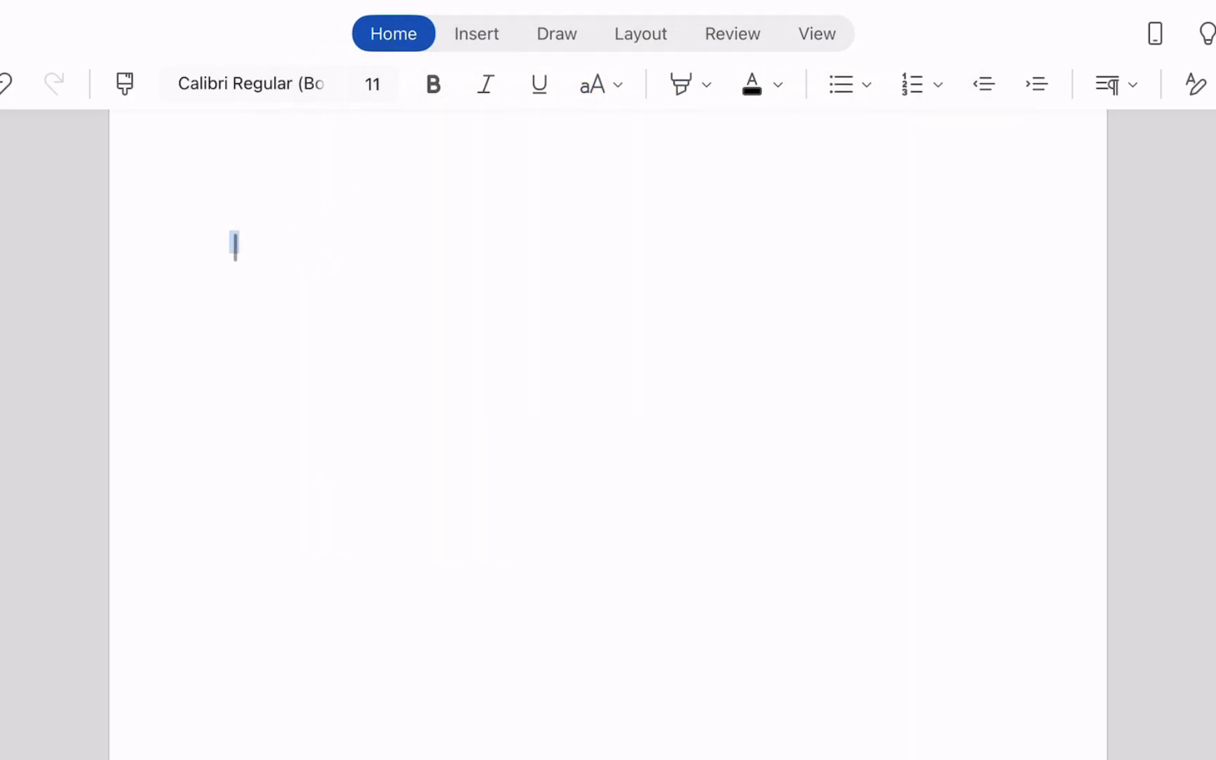
{"action": "type", "text": "T"}
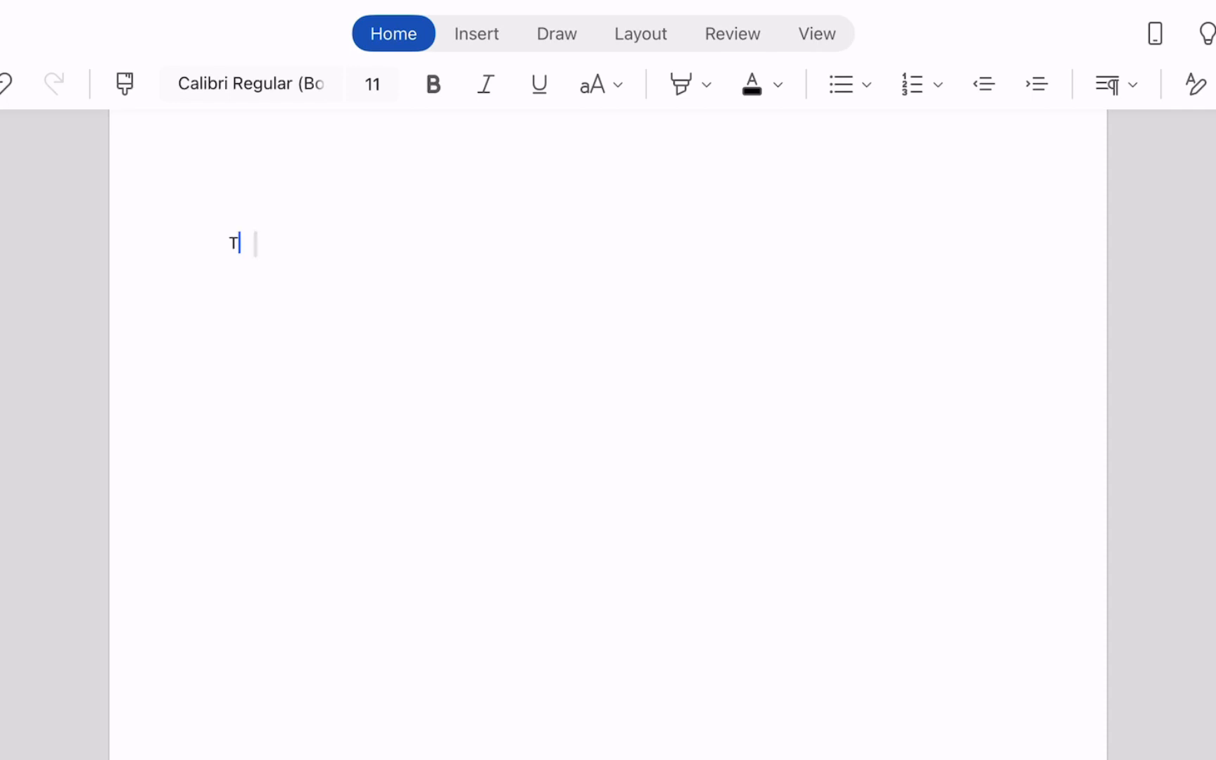
{"action": "type", "text": "his is hig"}
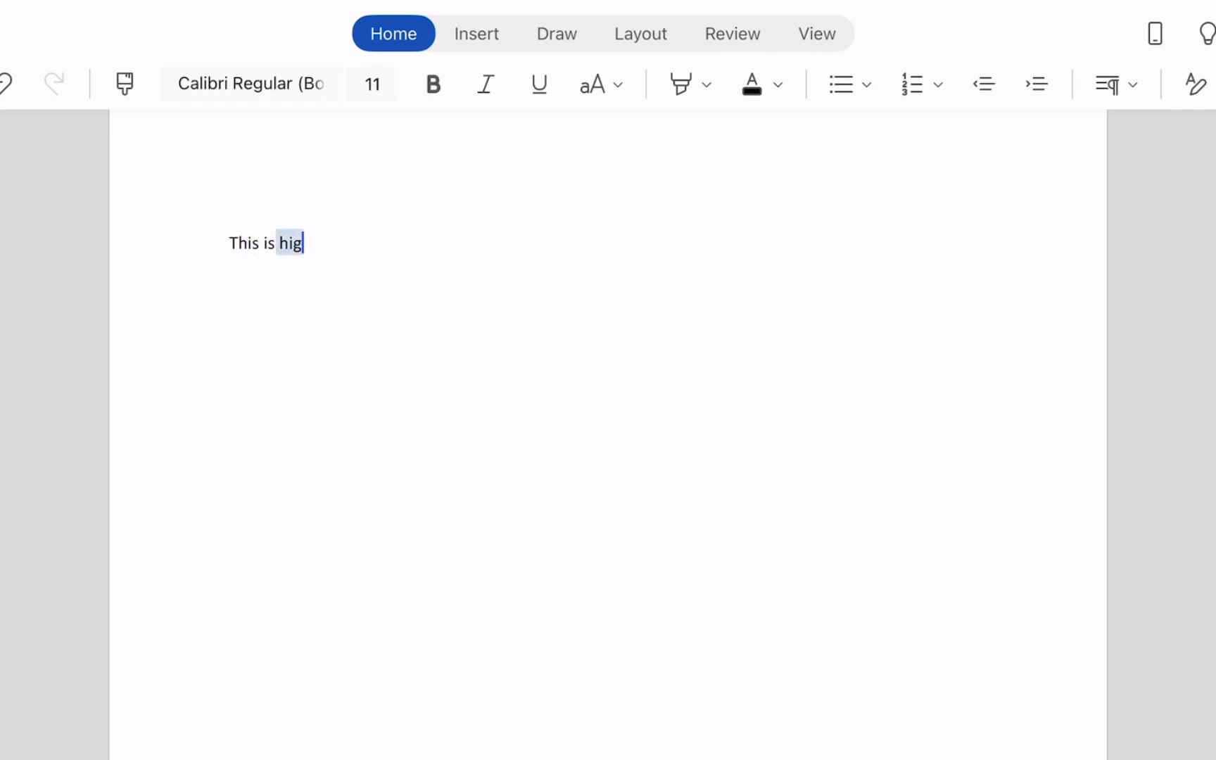
{"action": "type", "text": "highe"}
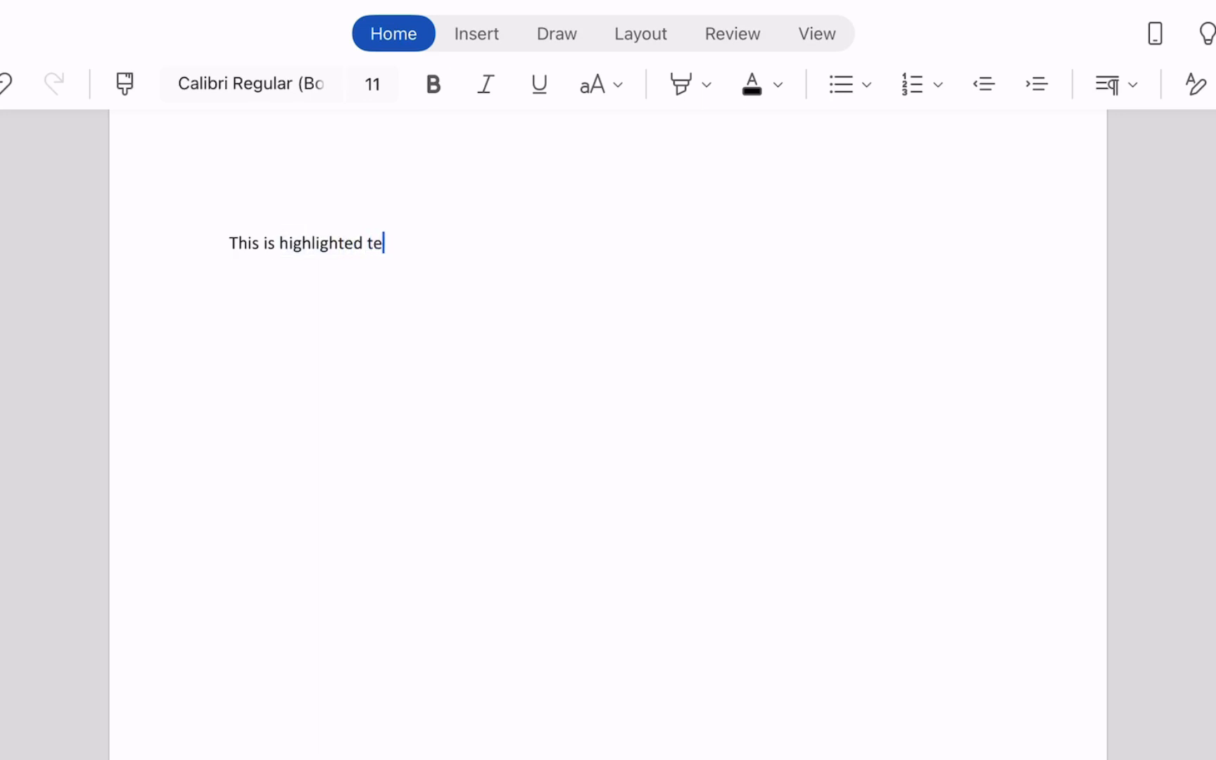
{"action": "type", "text": "xt."}
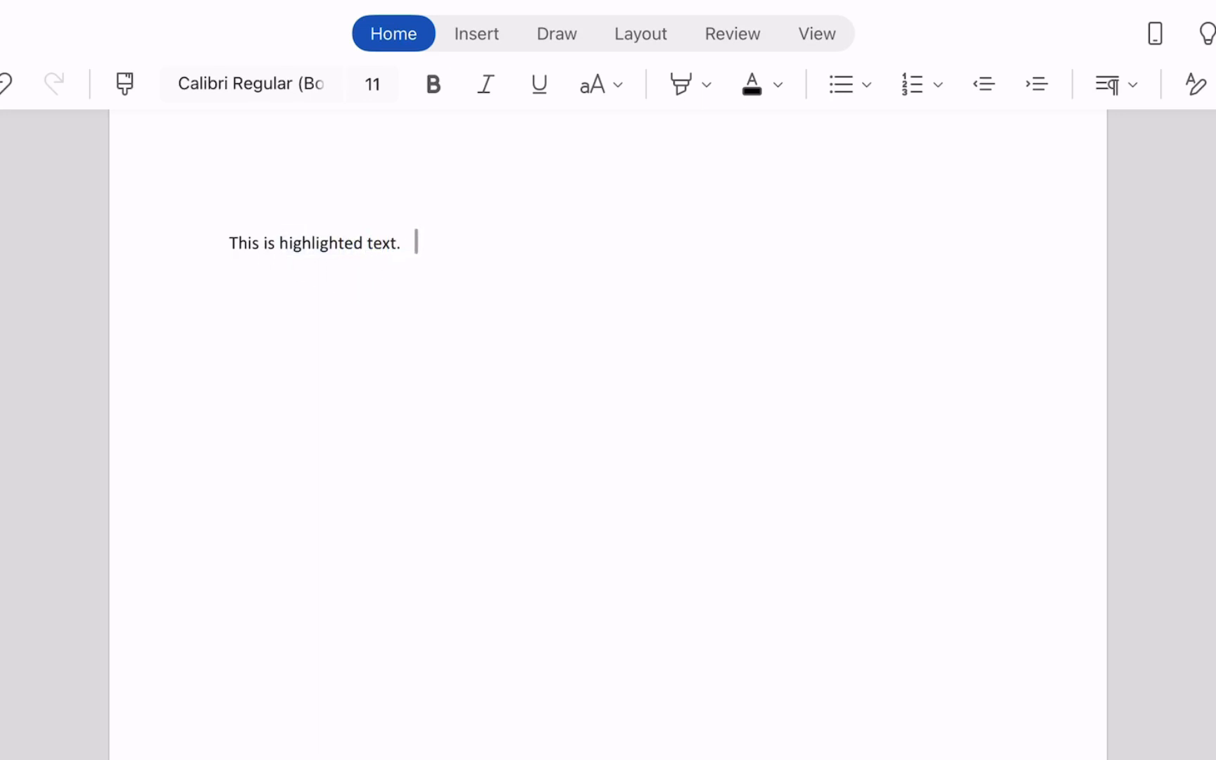
Highlight the sentence in yellow and open the paragraph formatting options.
{"action": "left_click", "coordinate": [679, 84]}
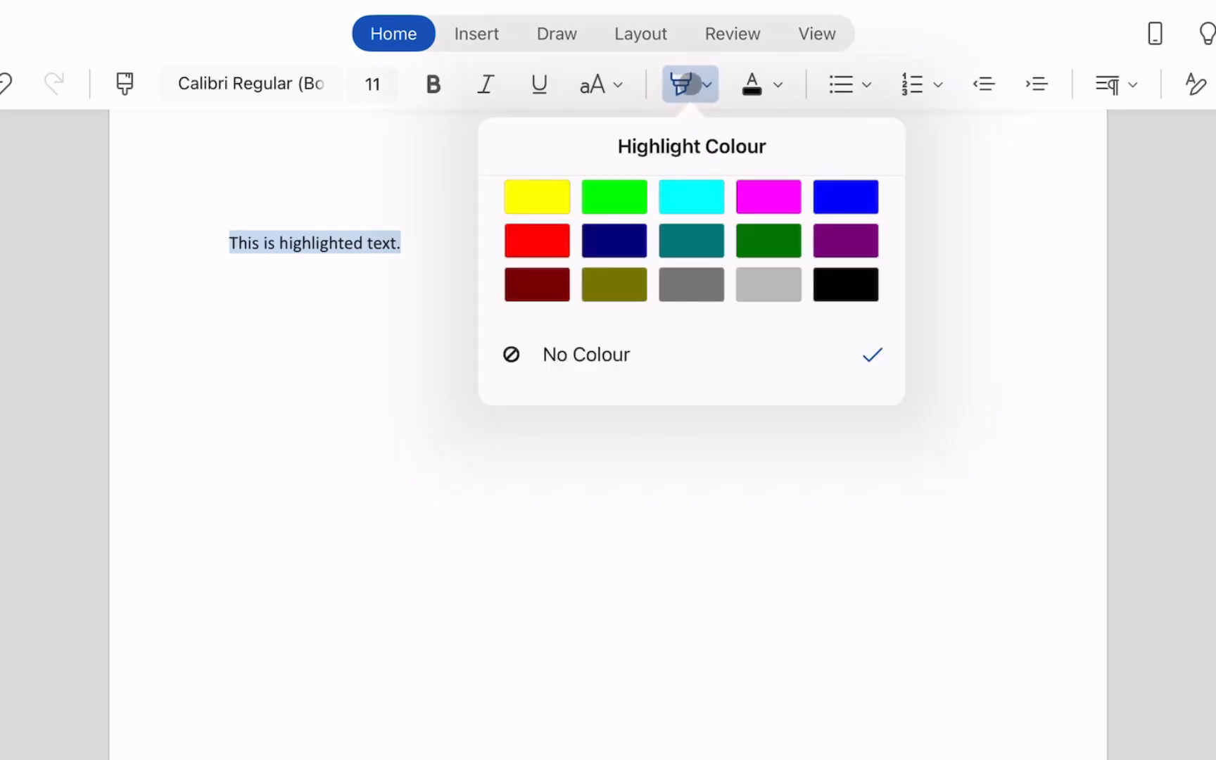
{"action": "left_click", "coordinate": [536, 196]}
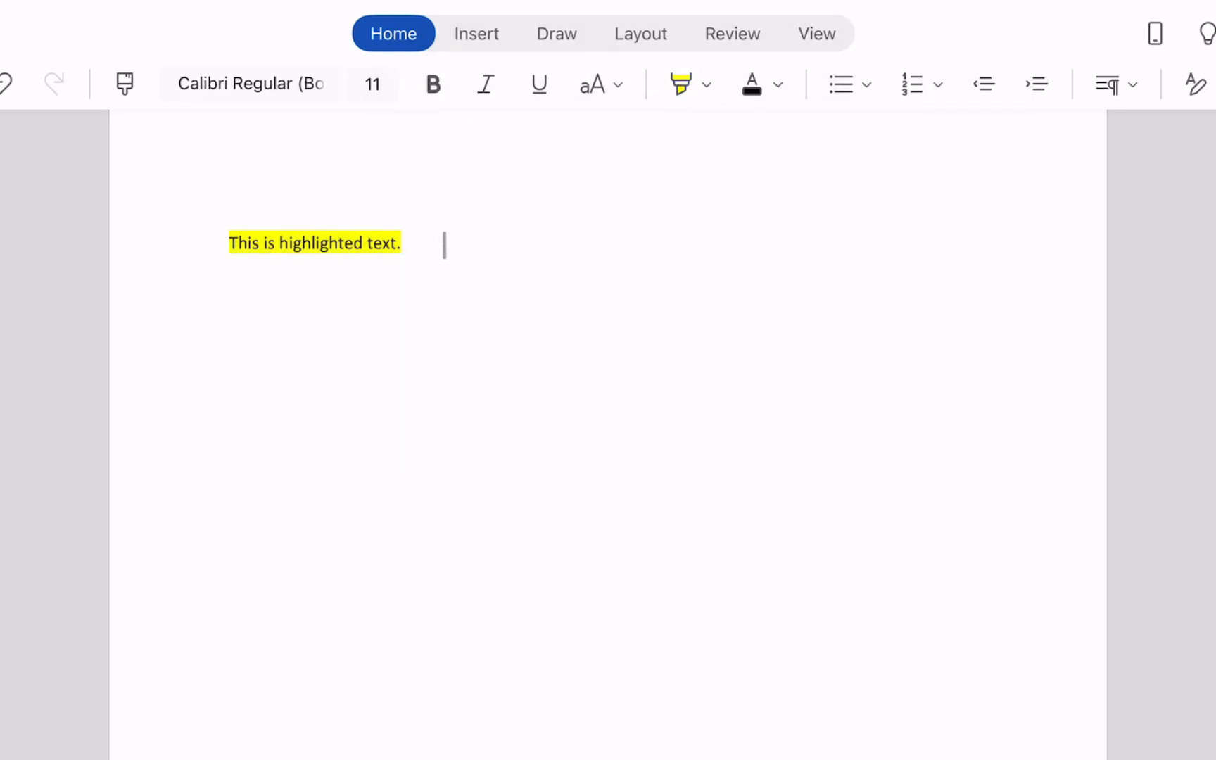
{"action": "left_click", "coordinate": [707, 84]}
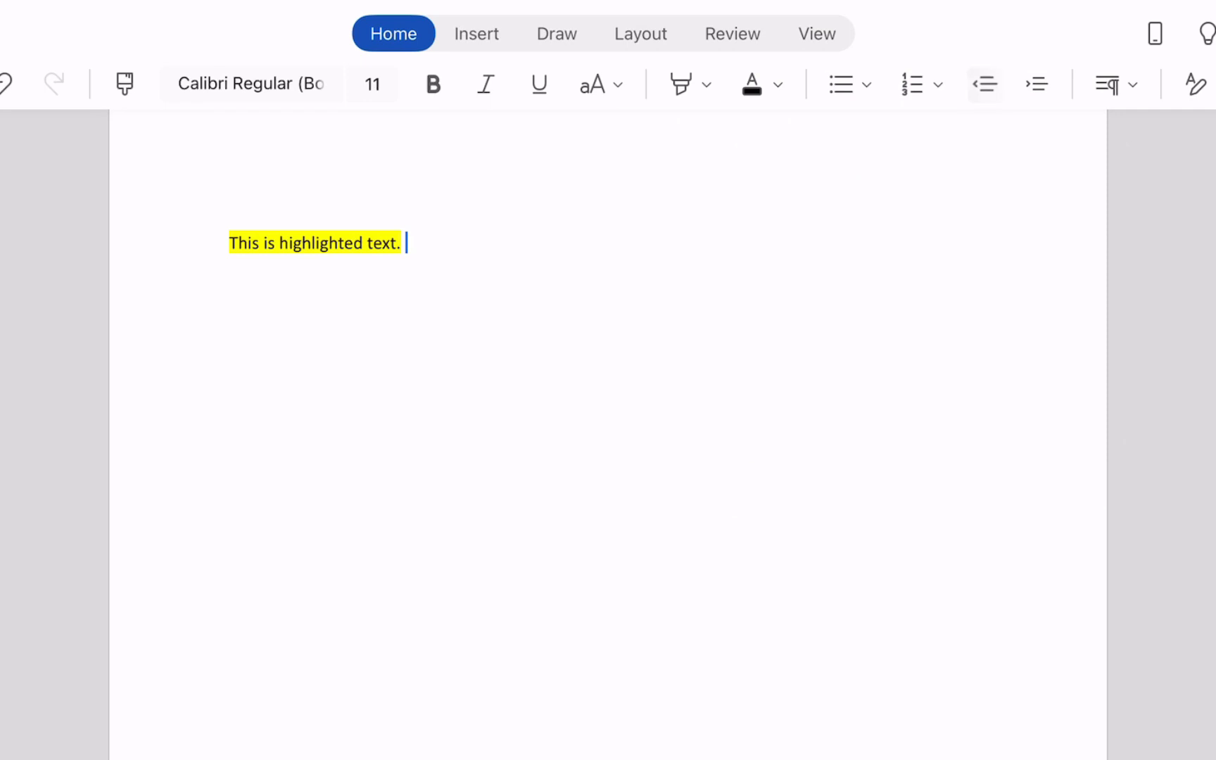
{"action": "left_click", "coordinate": [1116, 84]}
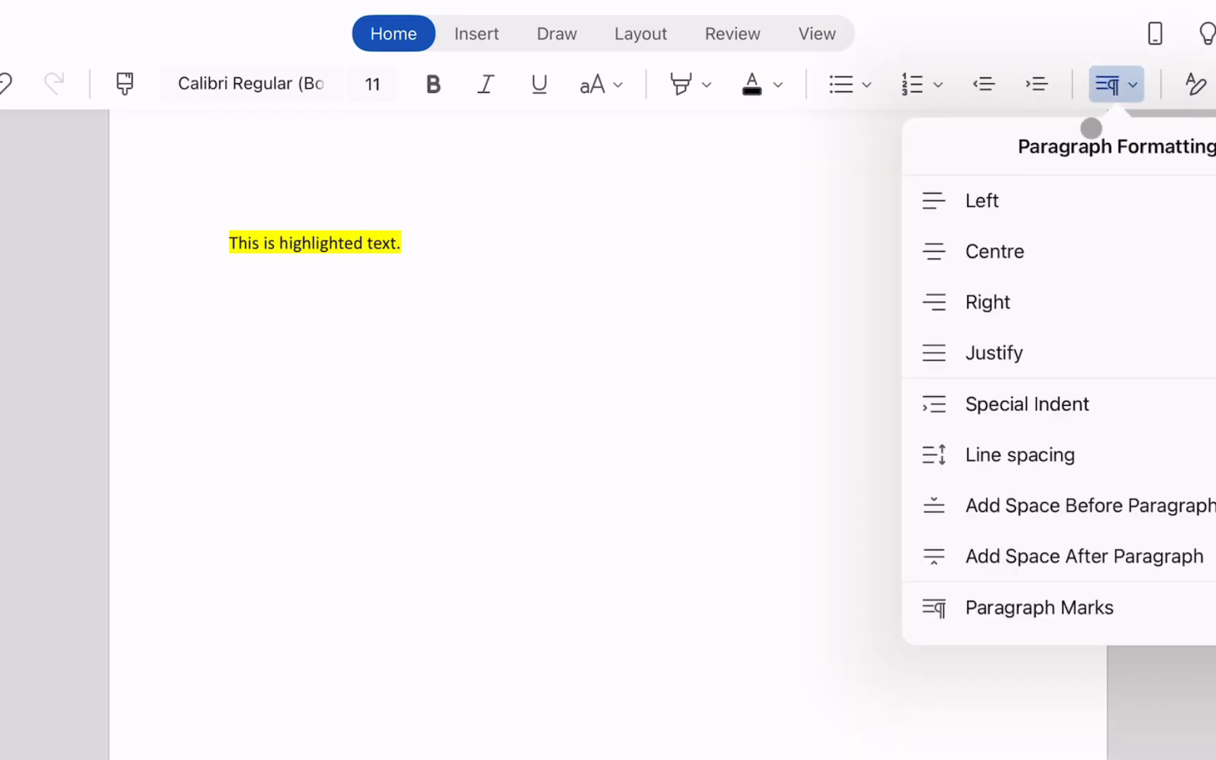